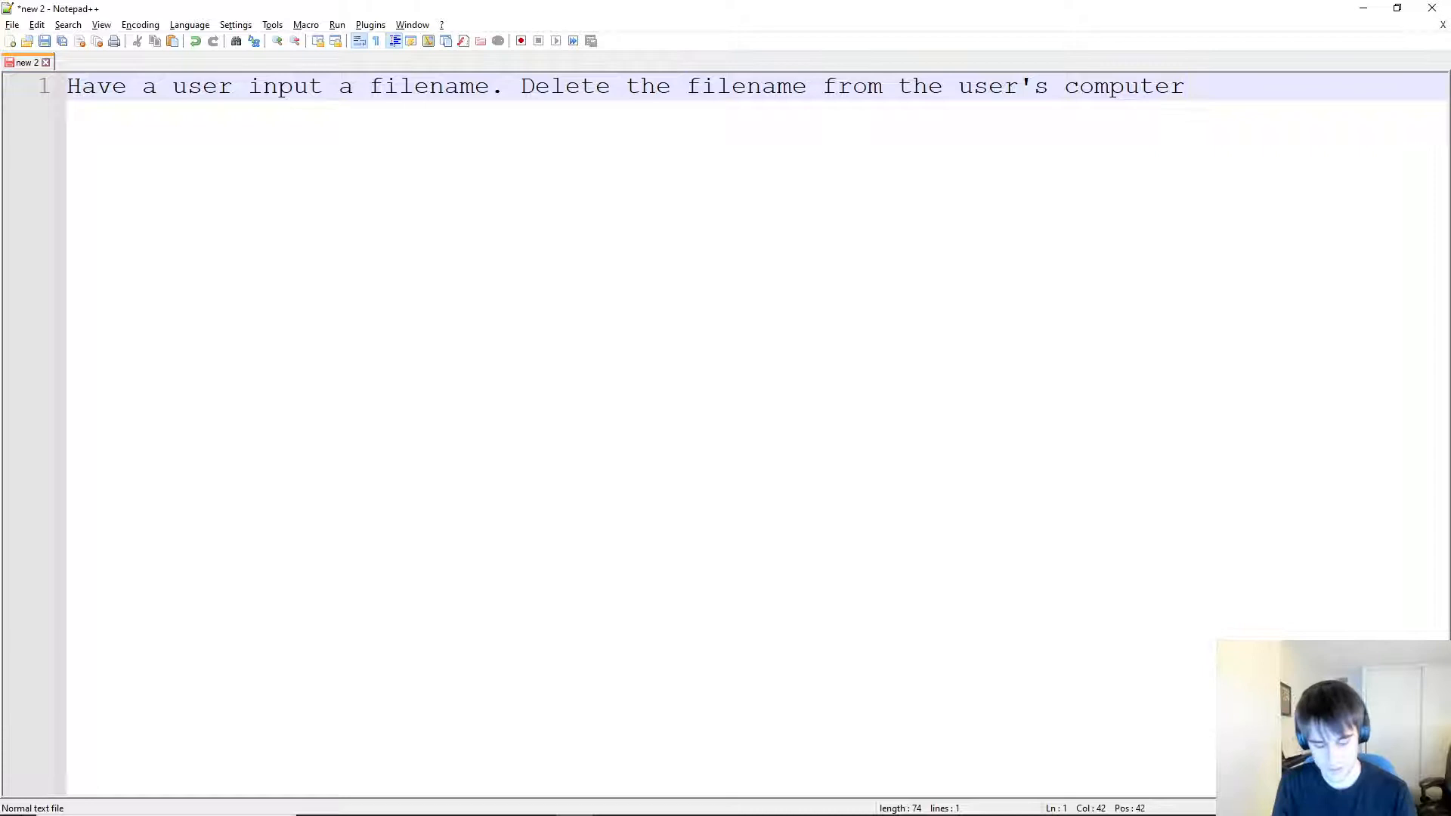
Reword the task to 'Delete the file with the filename from the user's computer' and add blank lines.
text(file with the file)
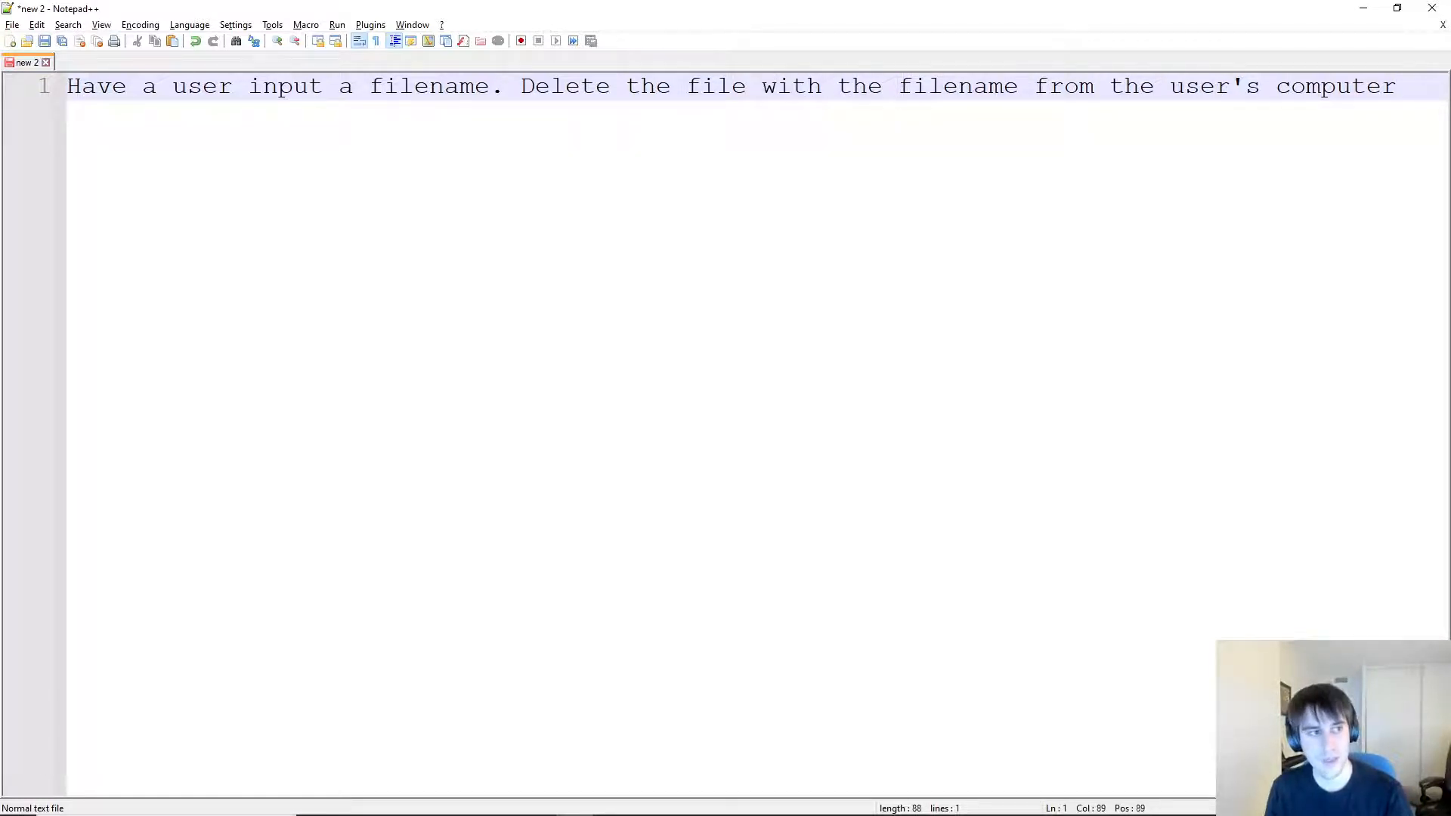
key(Enter)
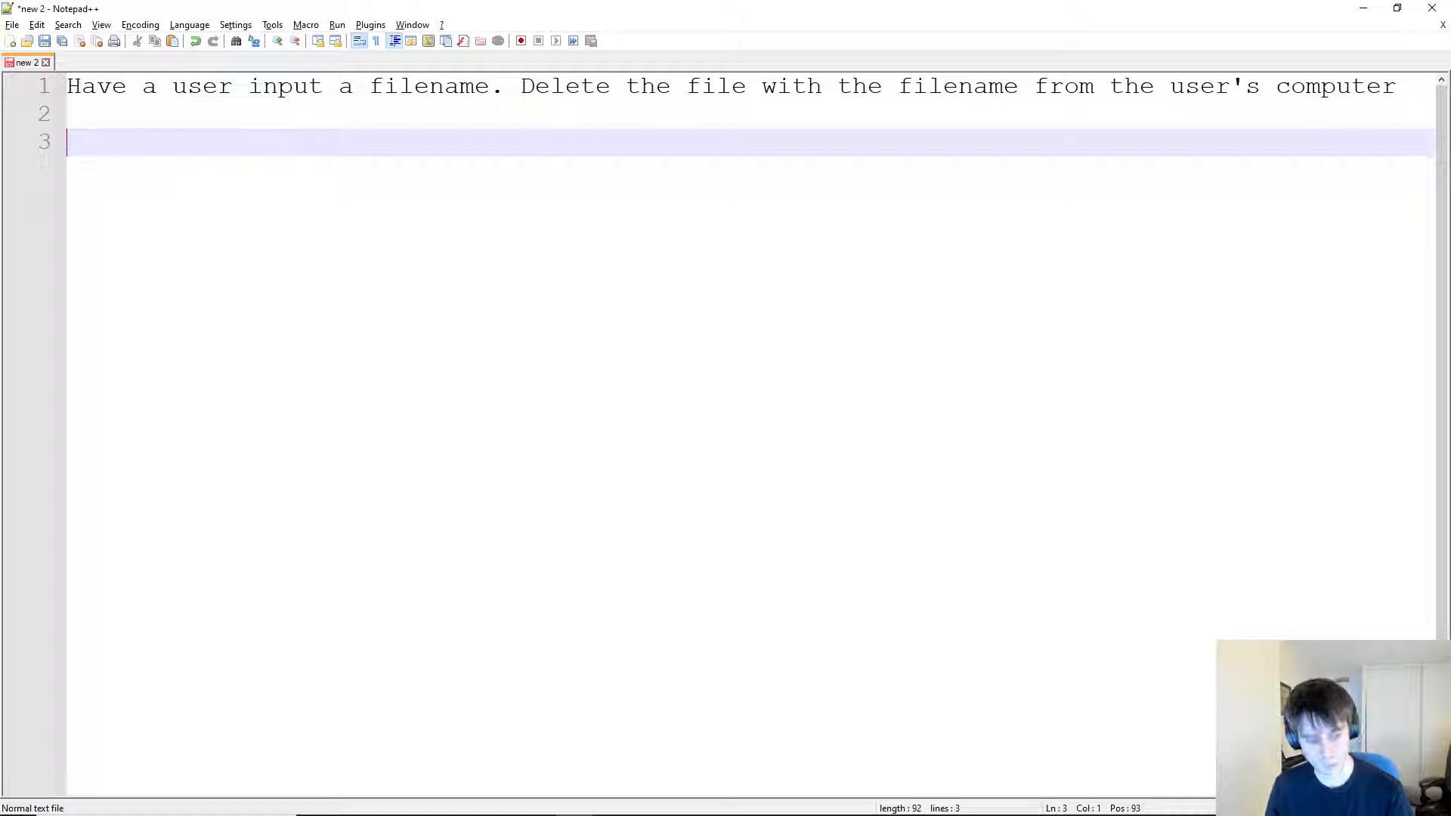
Write the plan '1. take input from the user' and '2. delete the file that the user input'.
text(1.)
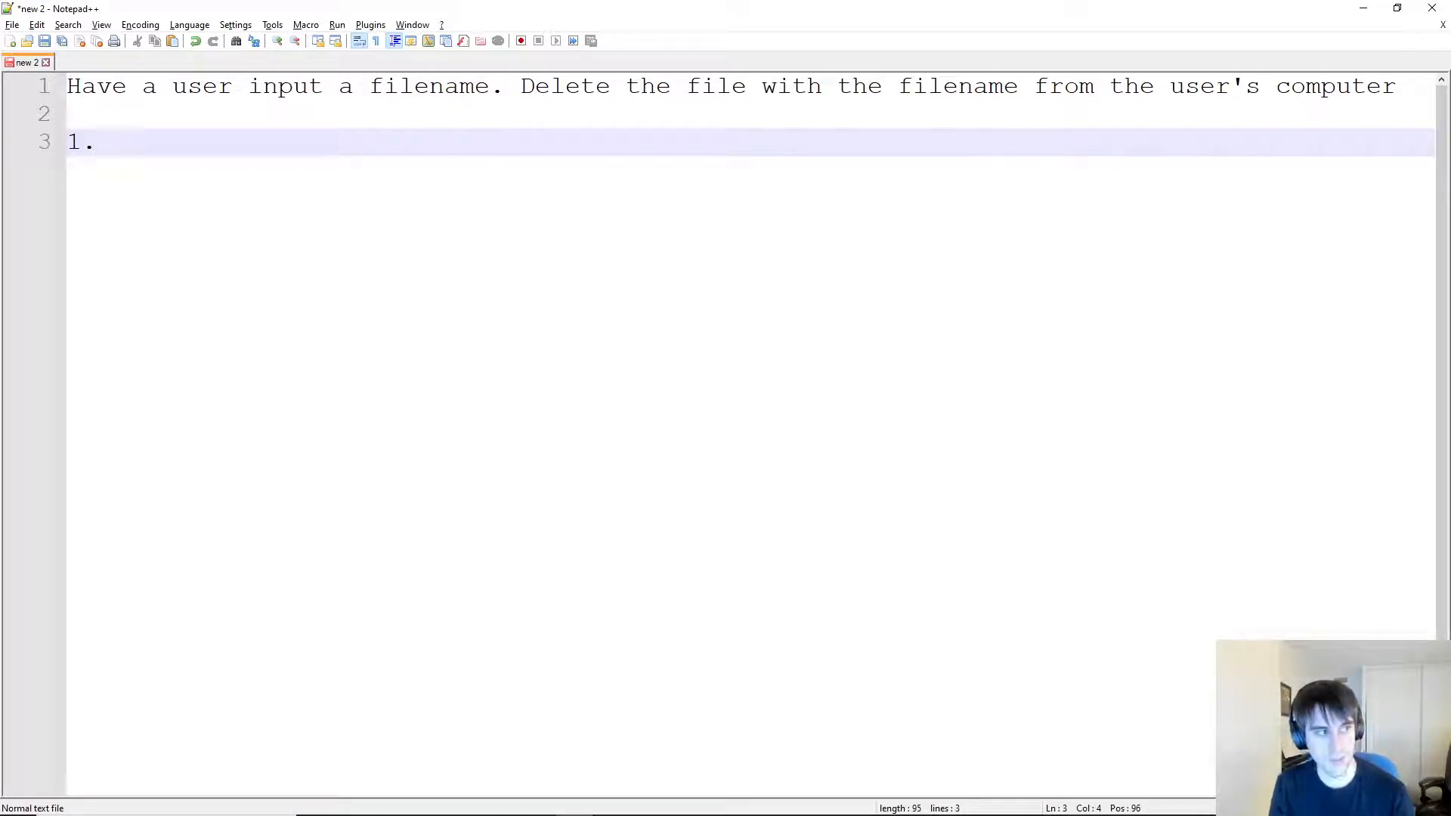
text(take input)
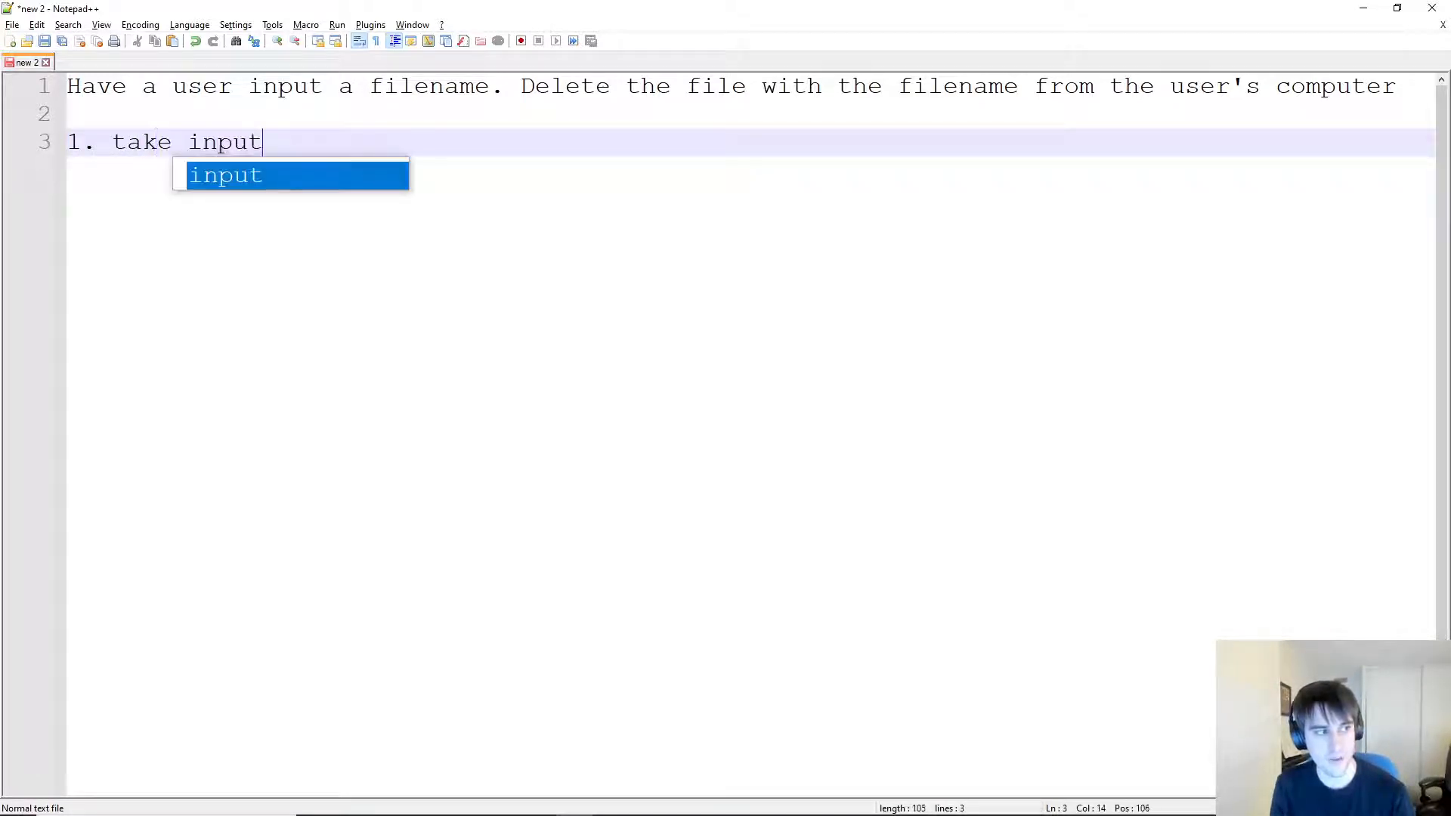
text(from the user)
text(2.)
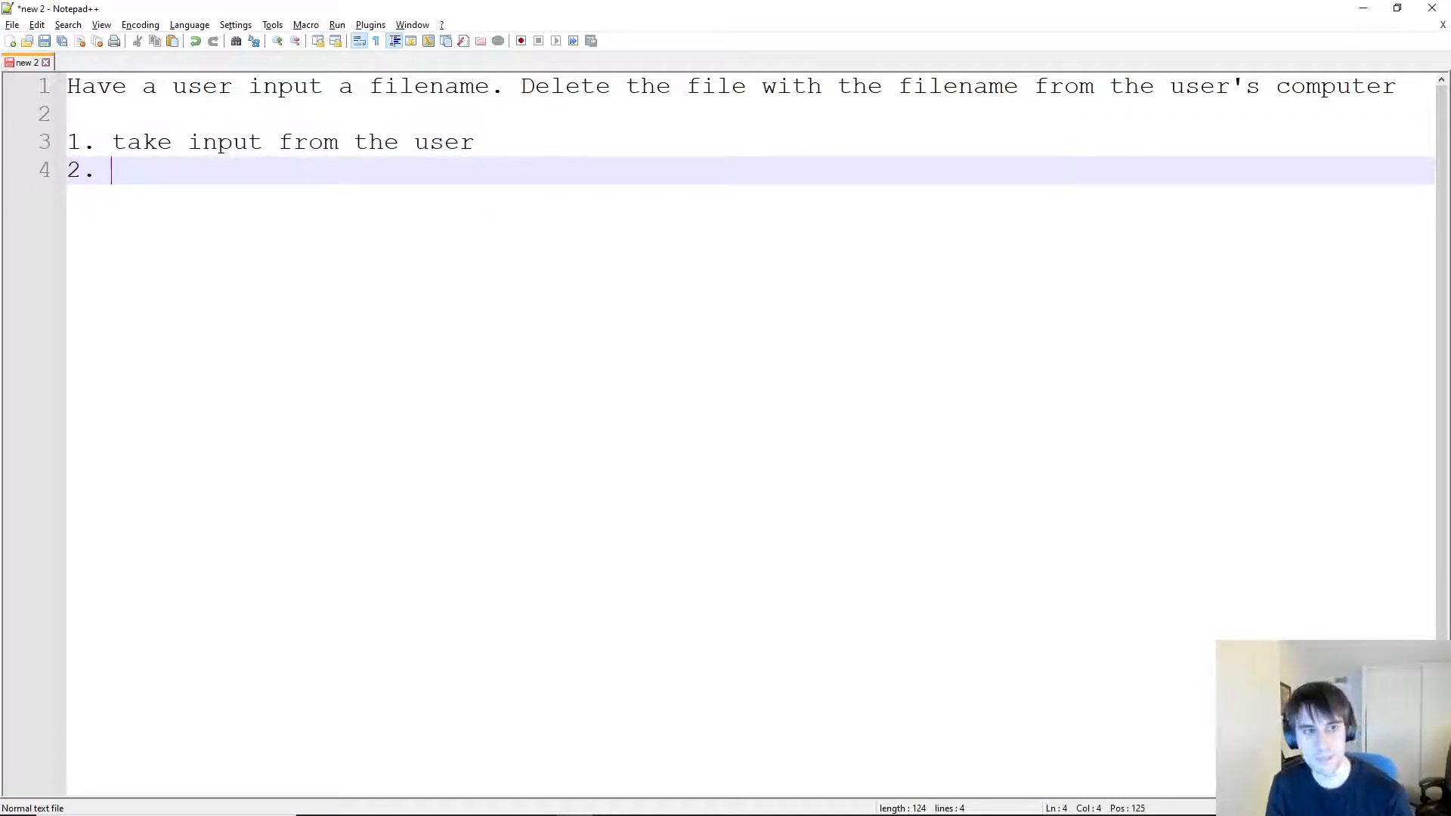
text(delete the file that the)
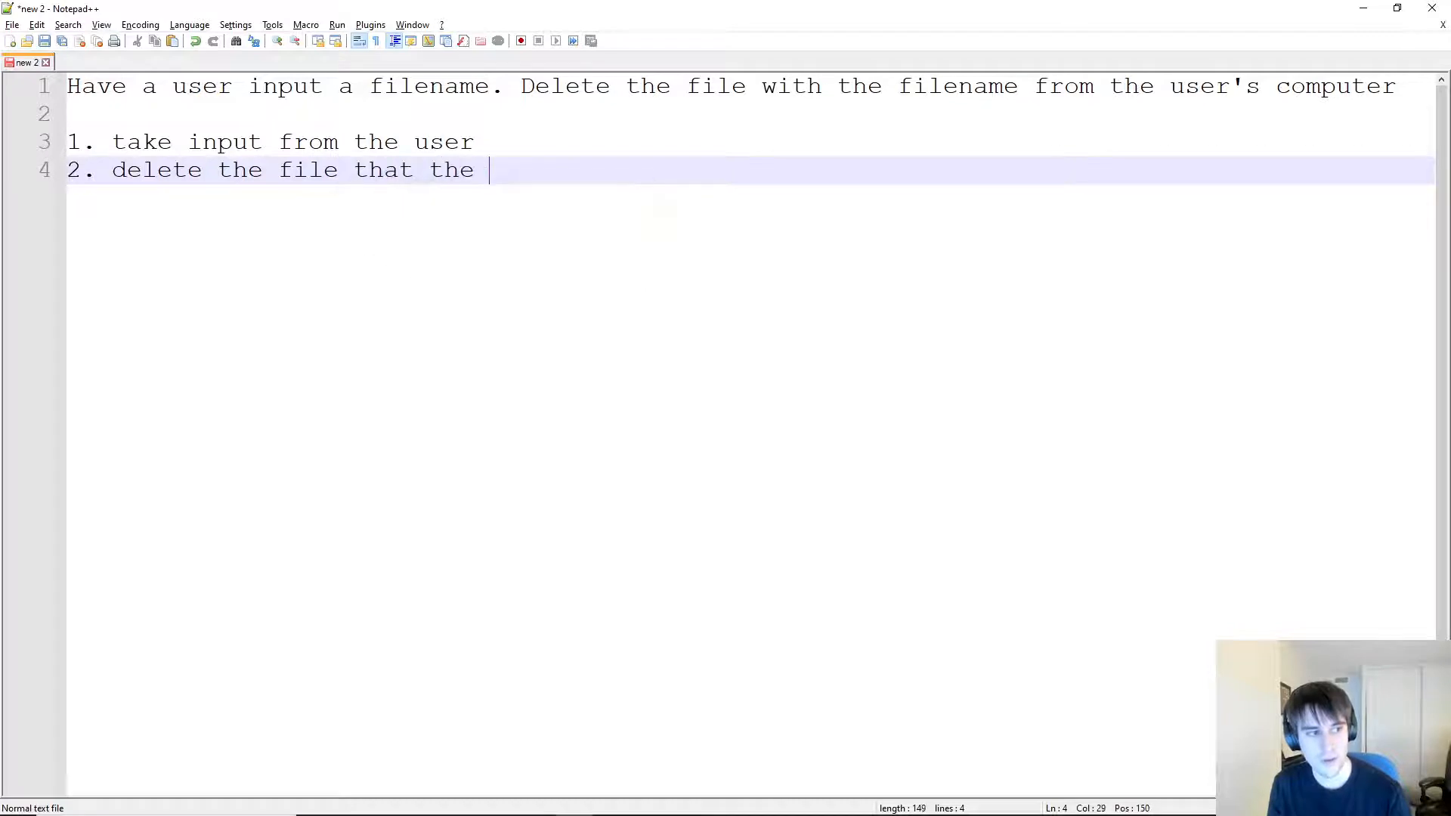
text(user input)
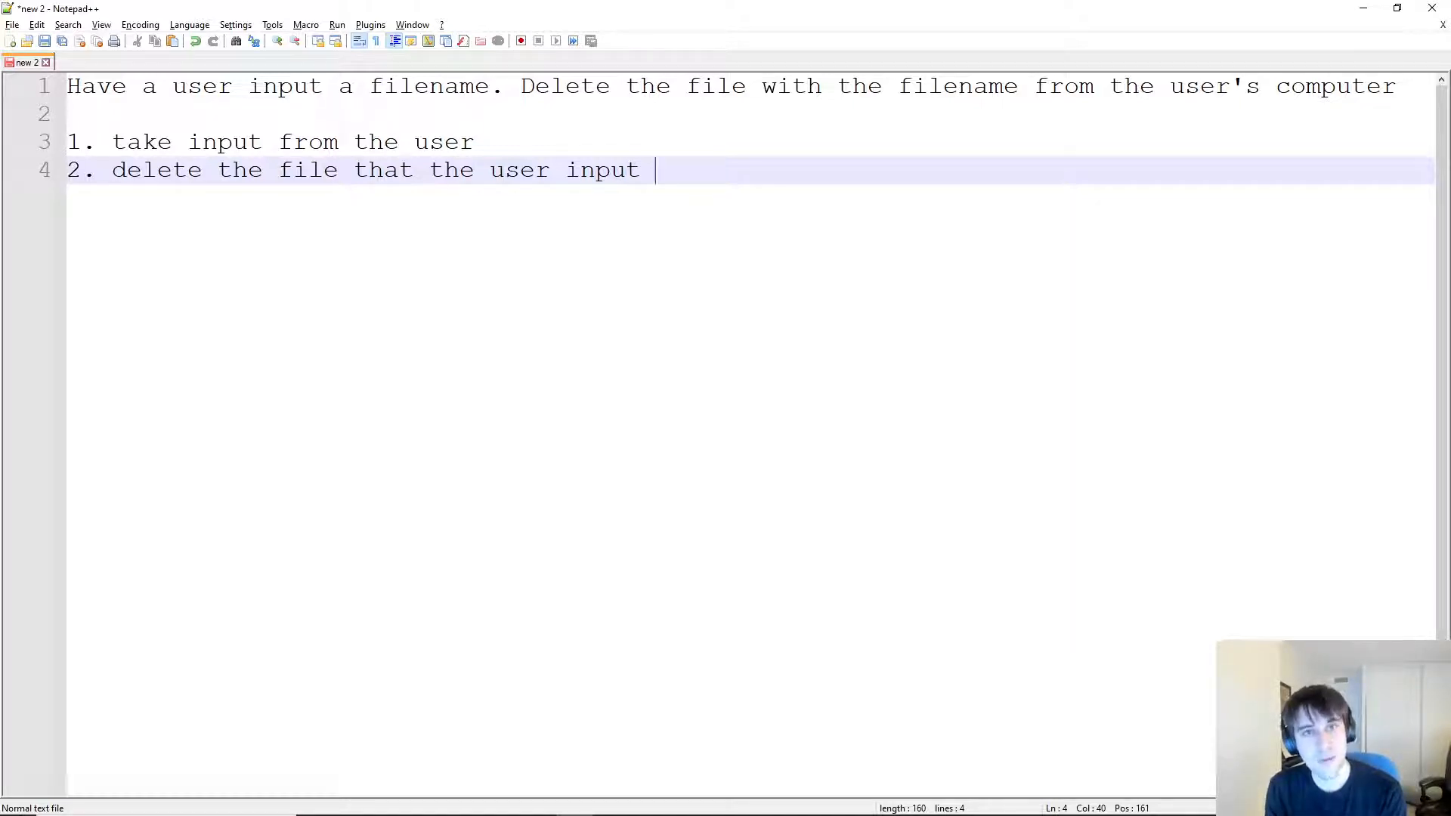
key(Enter)
text(->input functio)
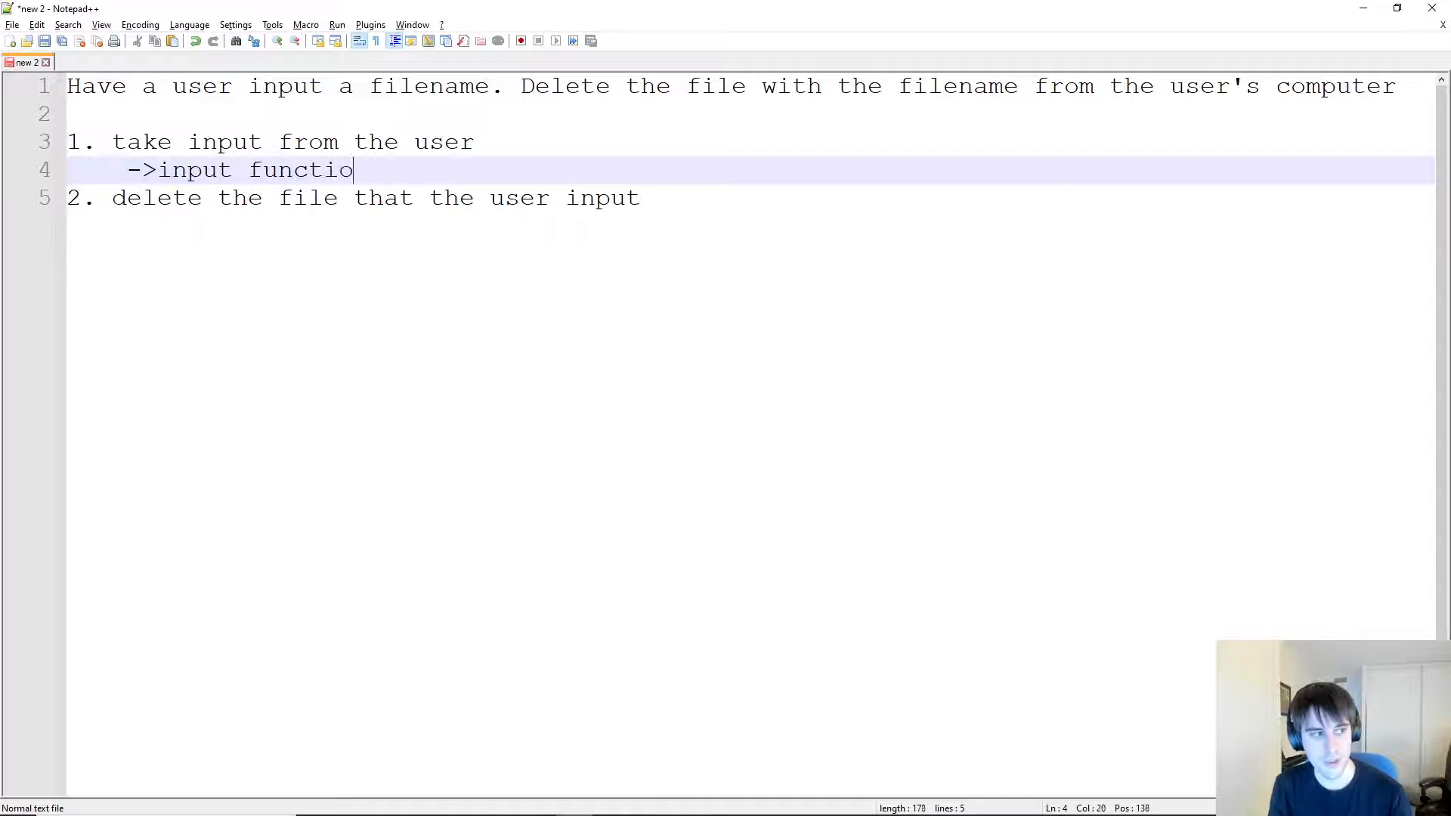
Note 'input function' under step 1 and 'os.remove(filename)' under step 2, then begin the userIn line.
text(n)
text(->os)
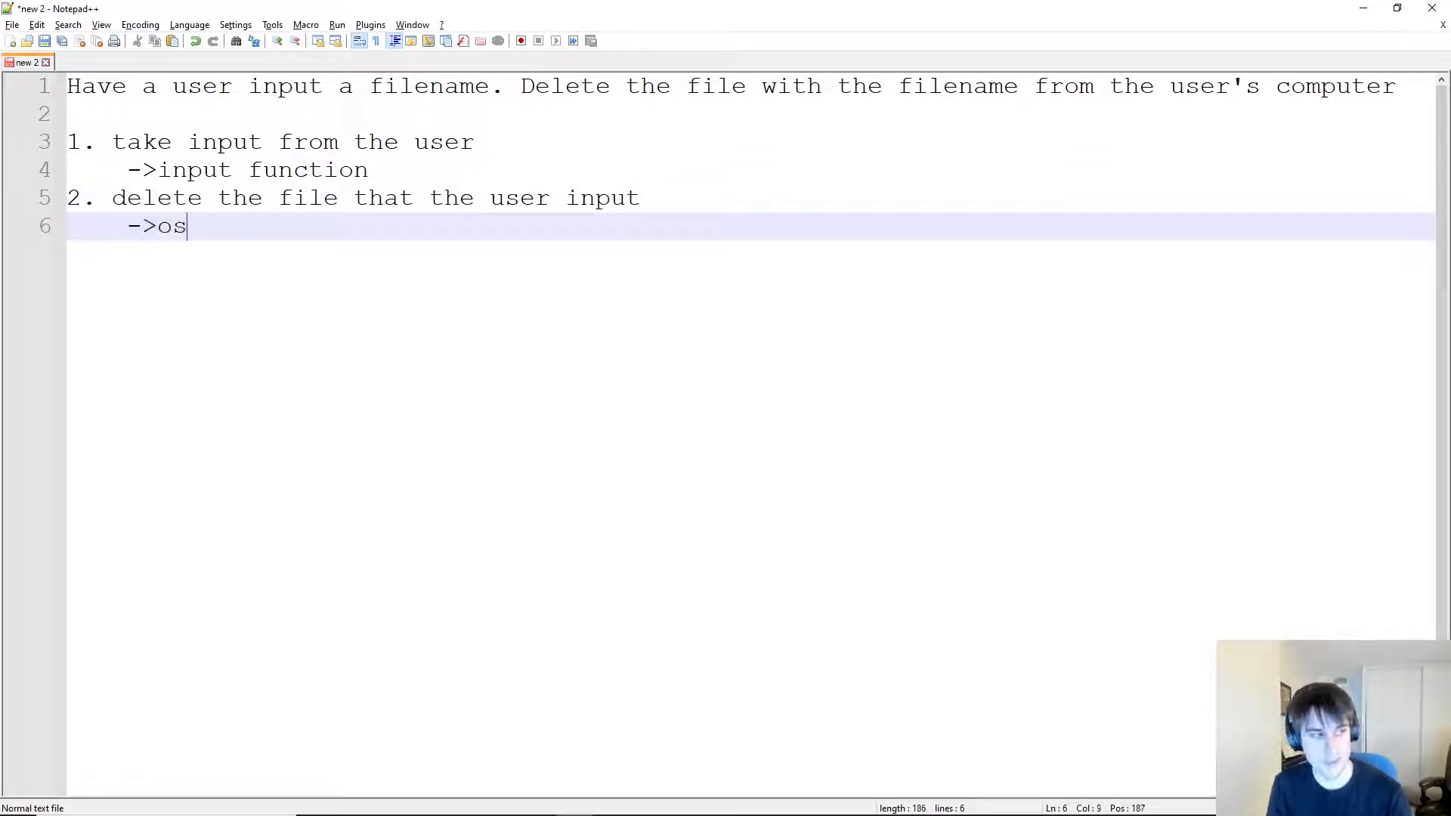
text(.remove(filename)
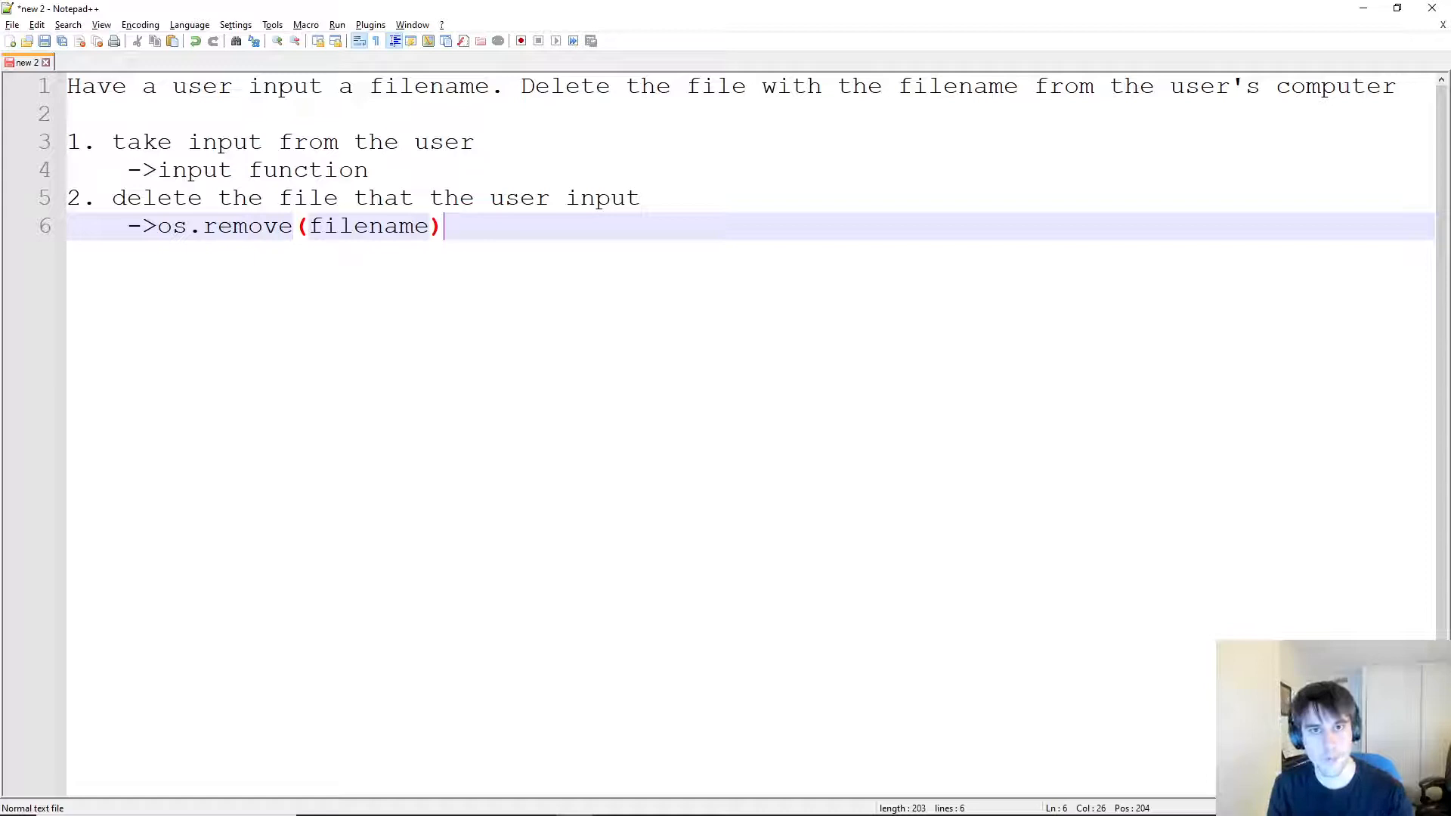
text(userIn = i)
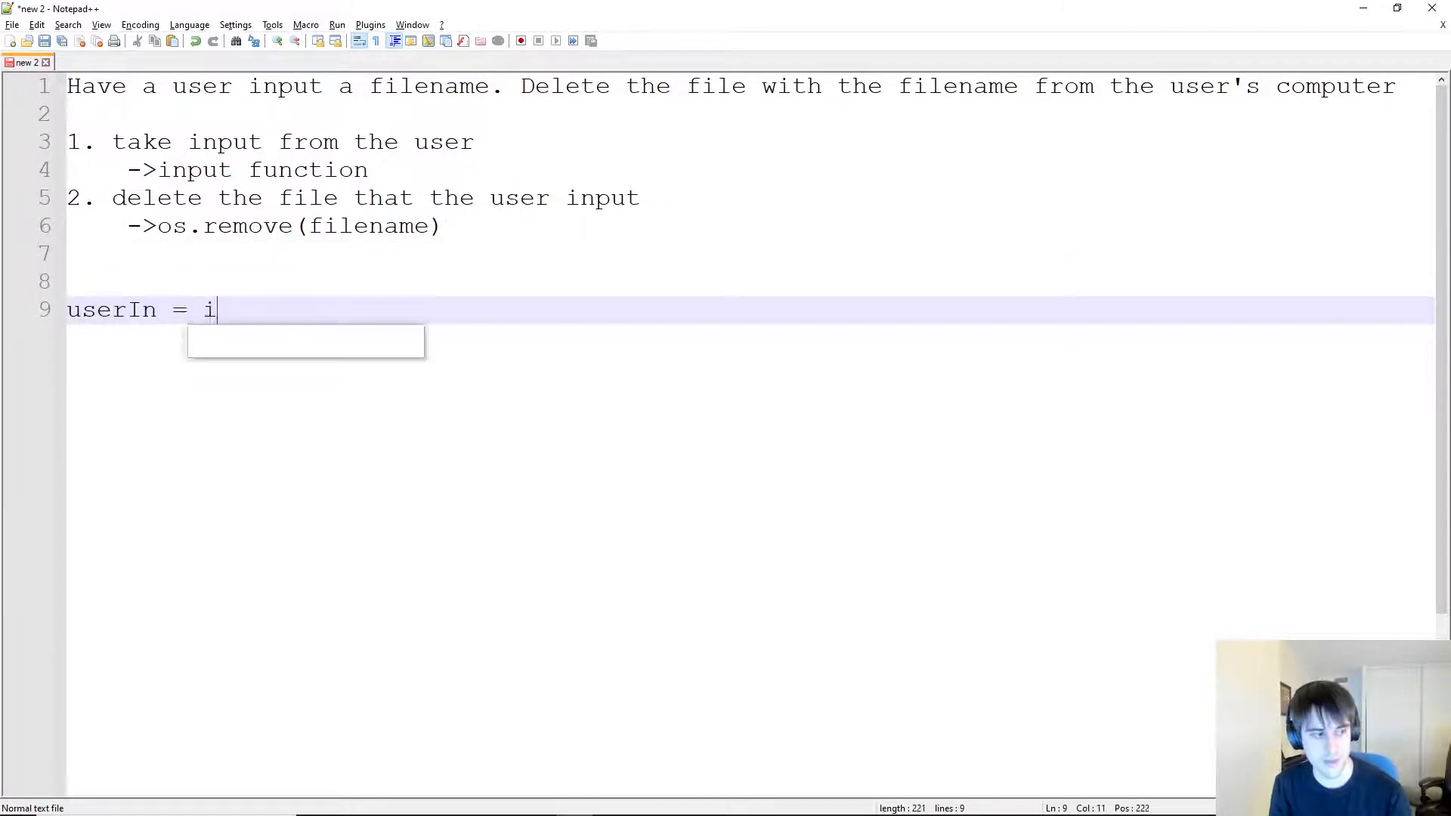
Write userIn = input("Enter a filename") and os.remove(userIn), followed by blank lines.
text(nput("Enter)
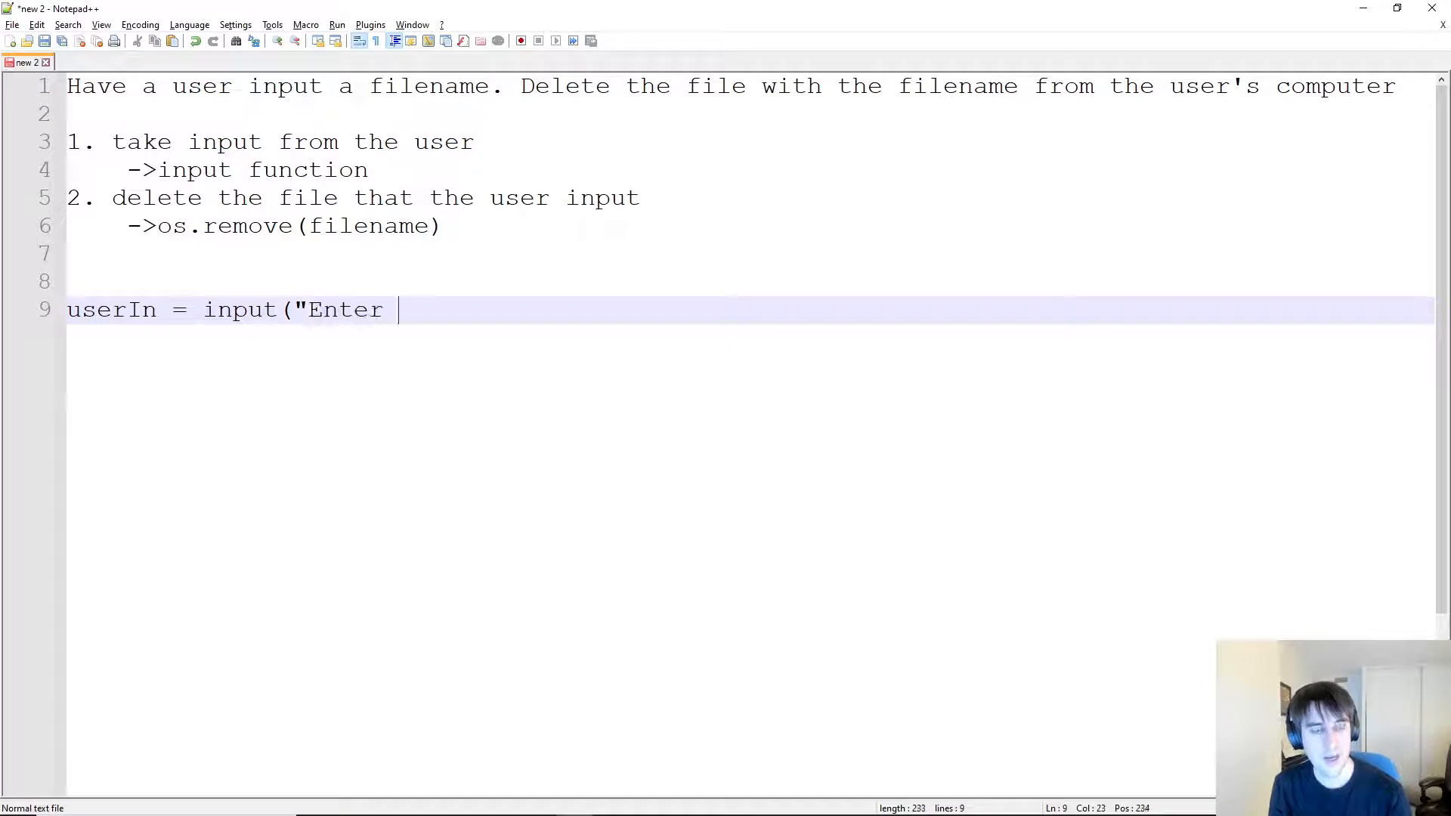
text(a filename"))
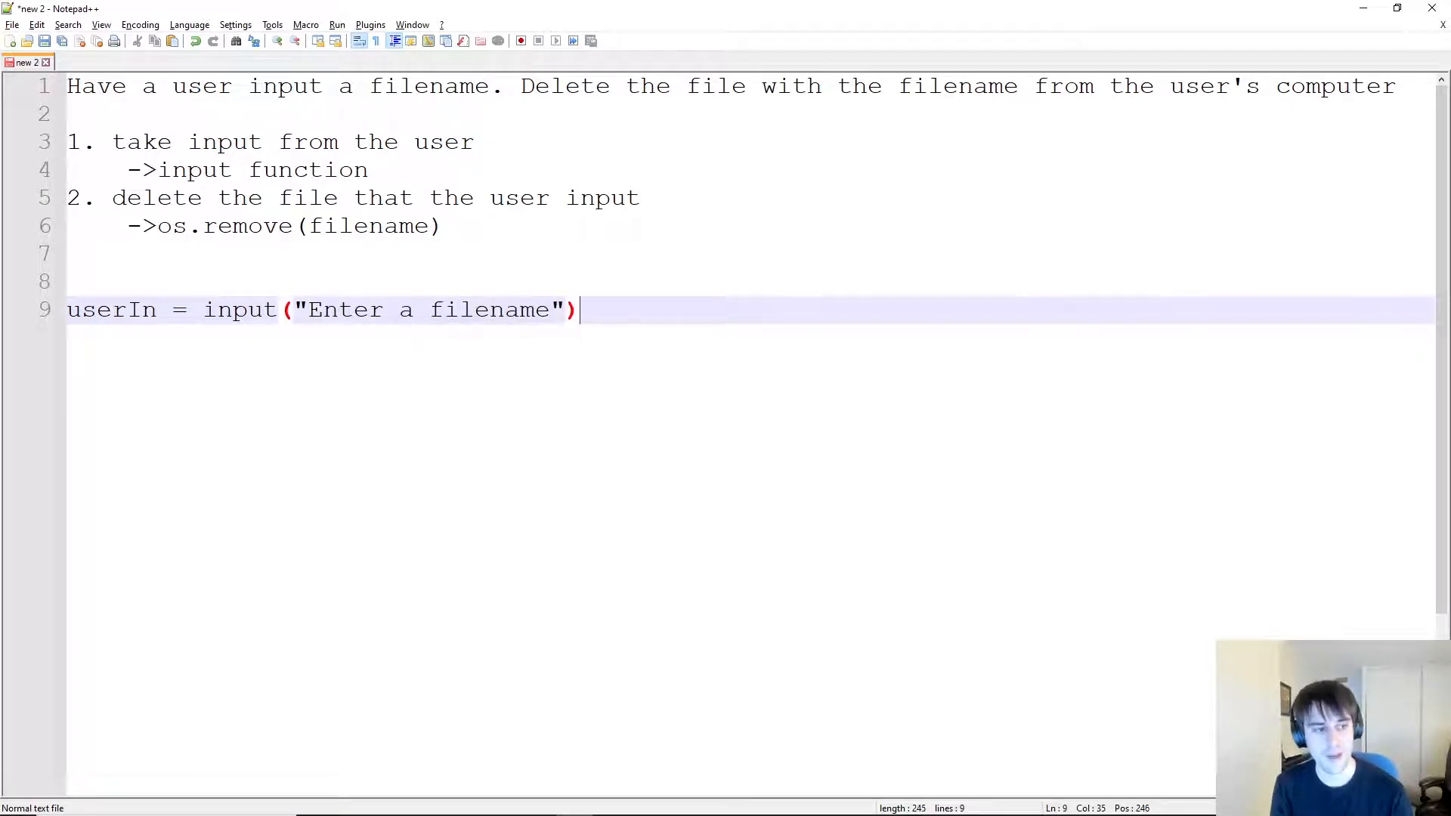
text(os.remove()
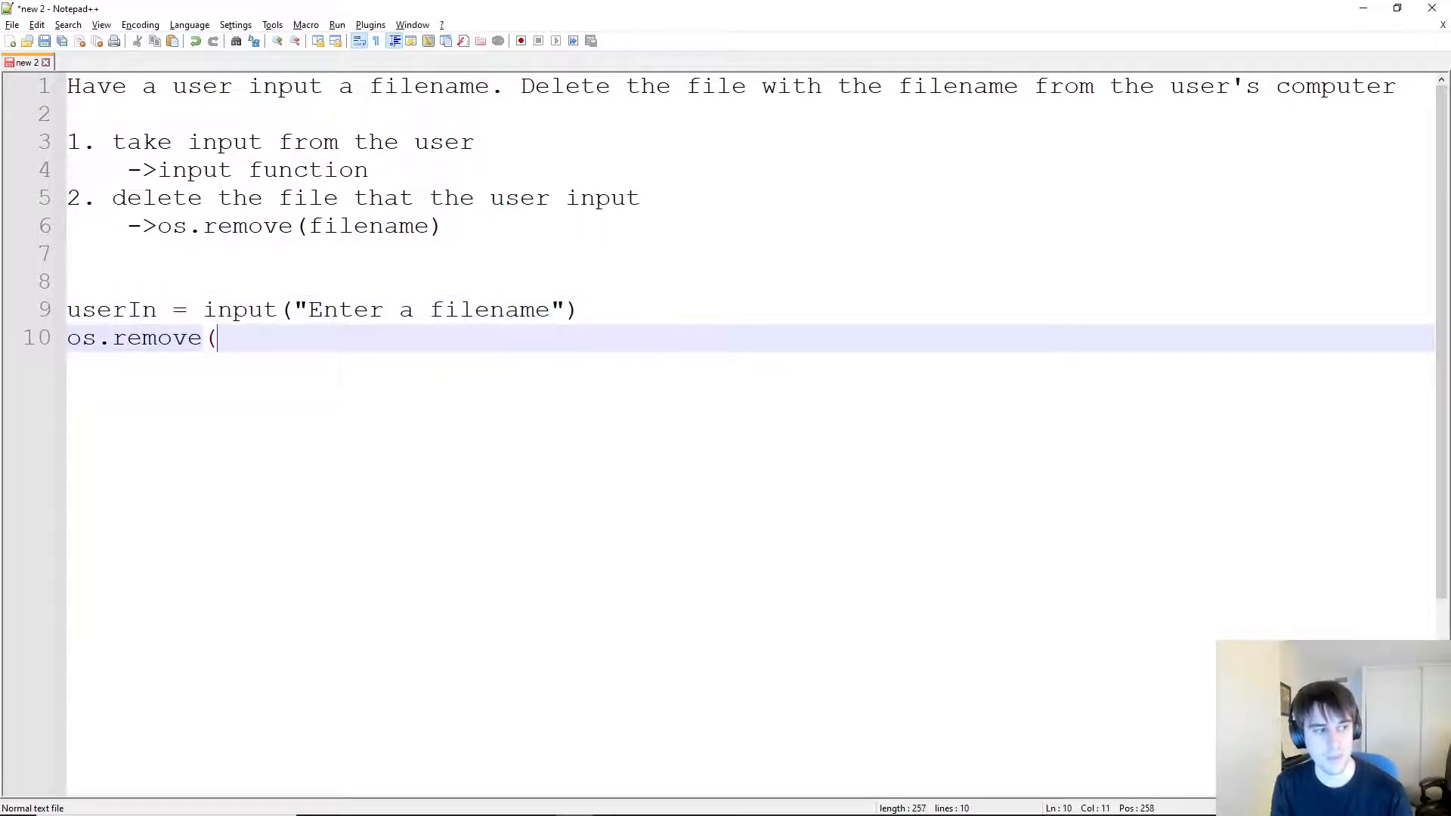
text(userIn))
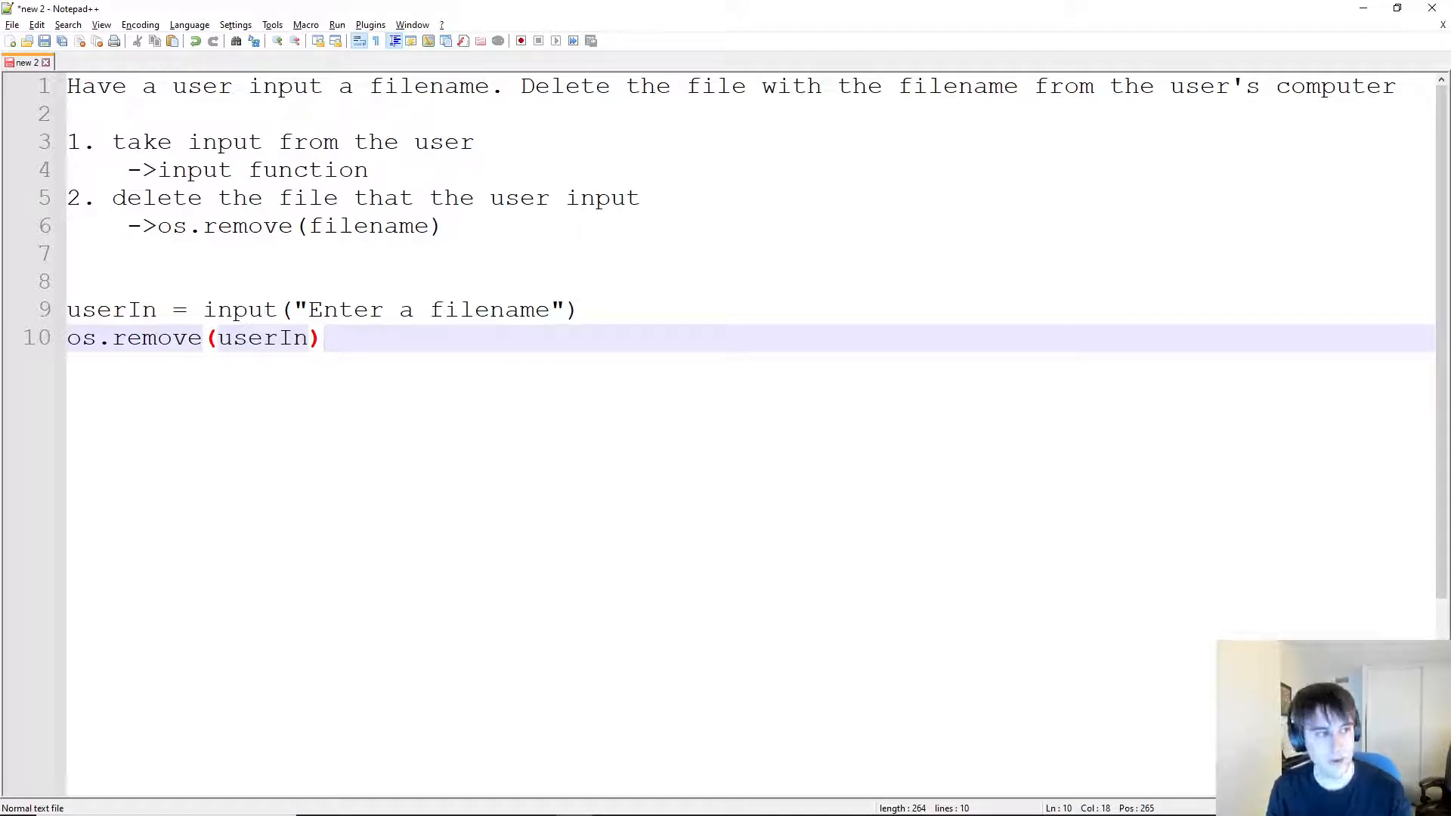
key(Enter)
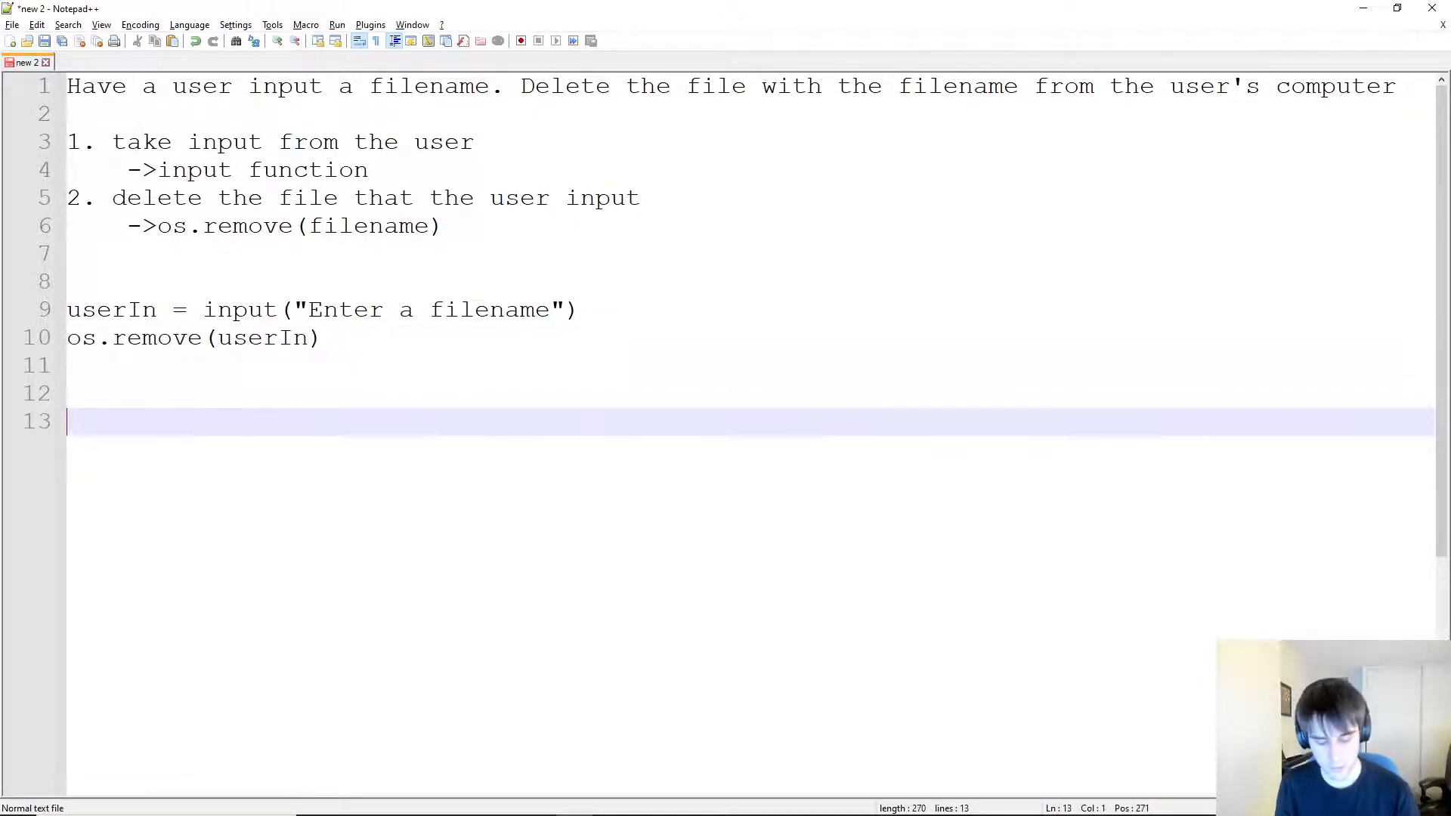
Add the notes '->What if the file doesn't exist?' and '->What if the file is a directory'.
text(->What if the file do)
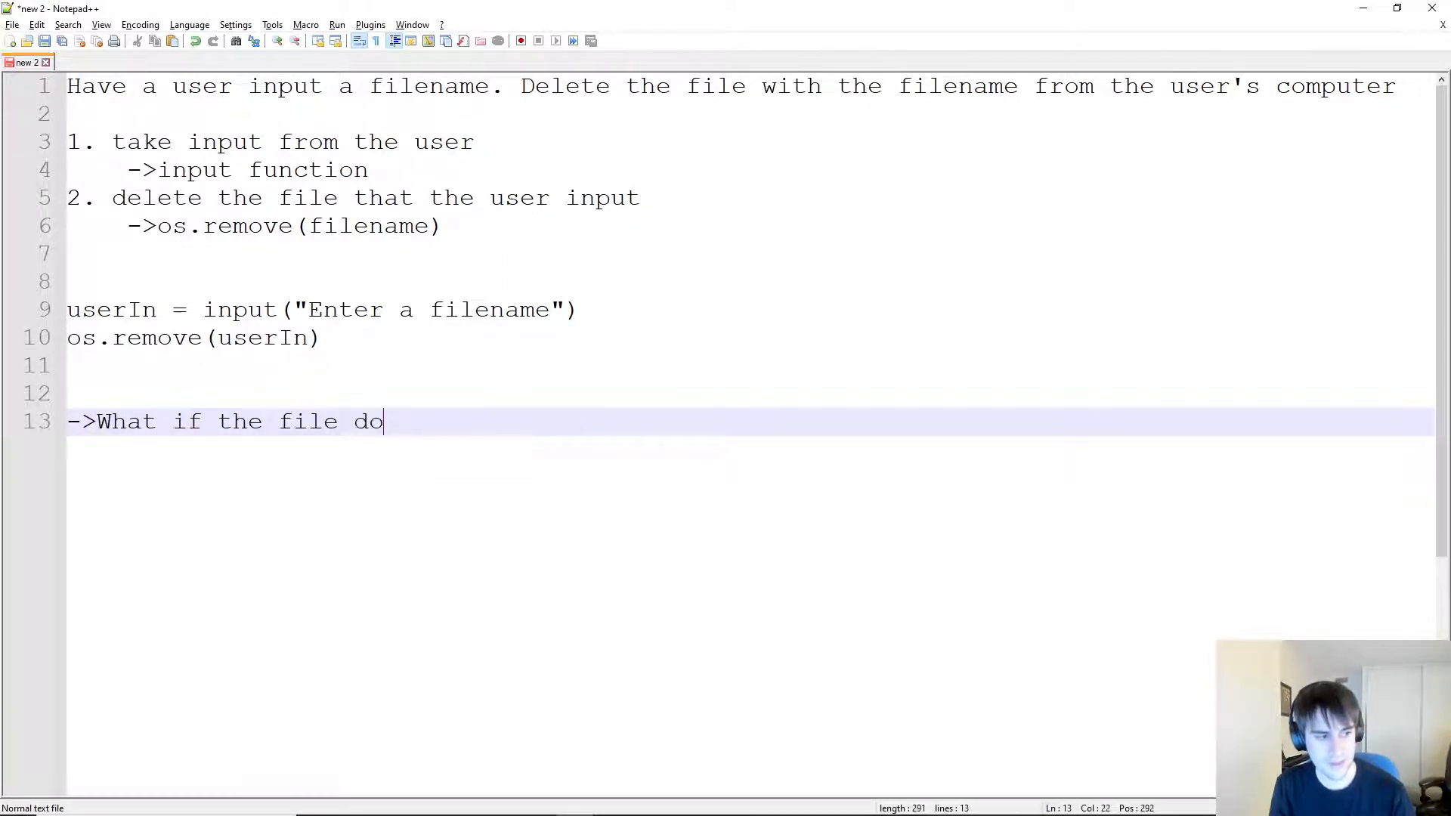
text(esn't exist?)
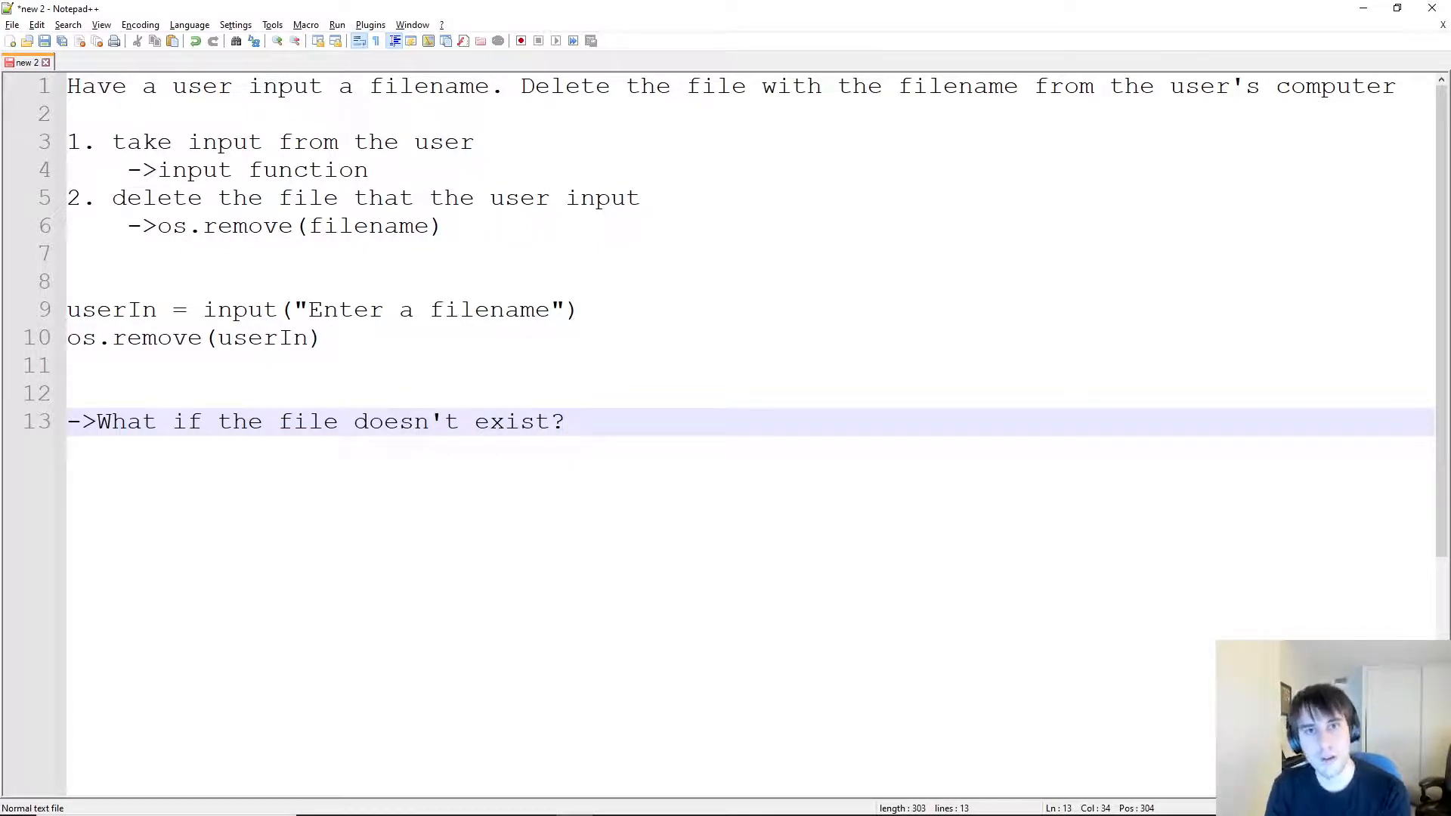
click(566, 422)
text(-)
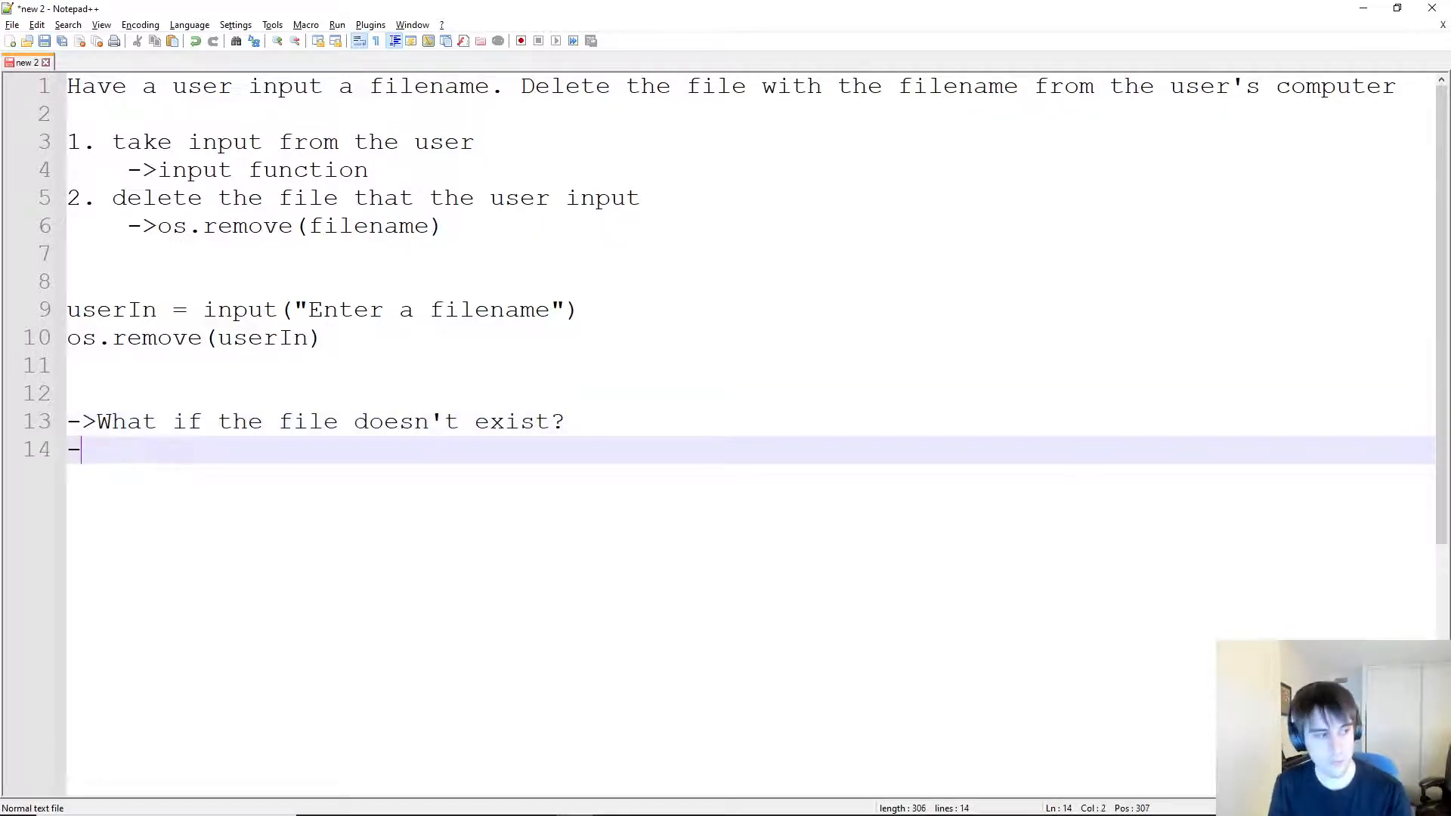
text(>What if)
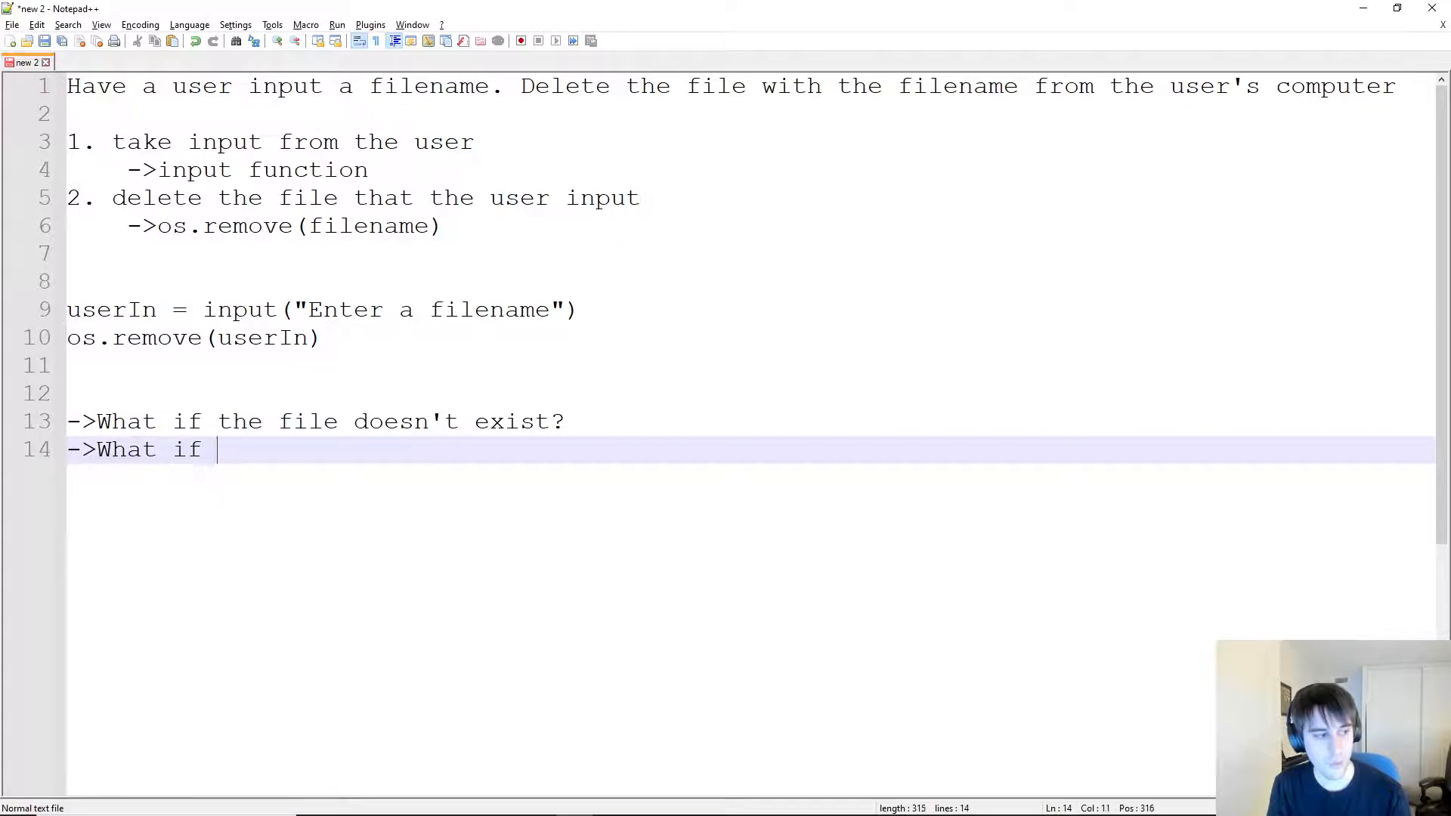
text(the file is a direct)
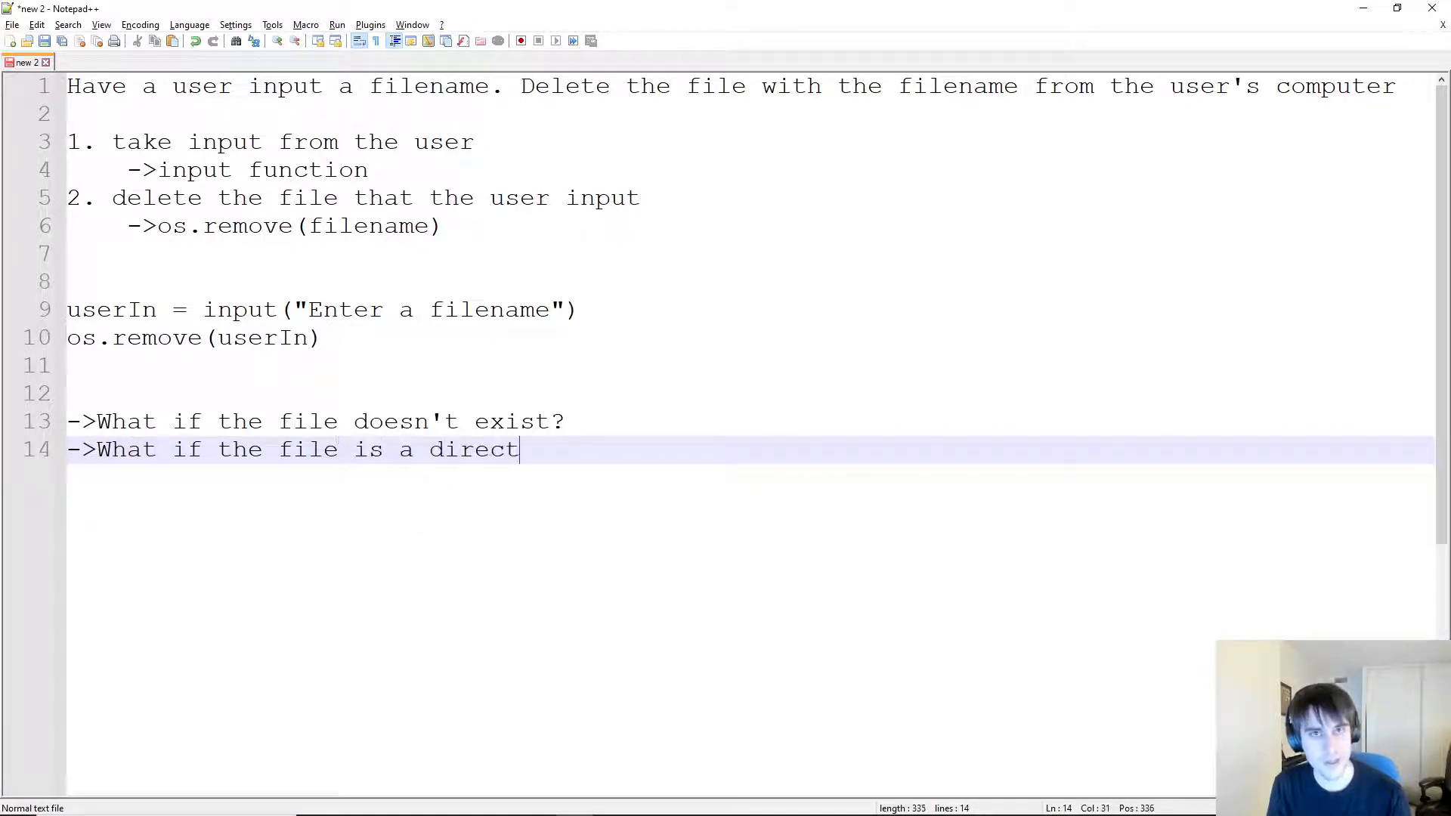
text(ory)
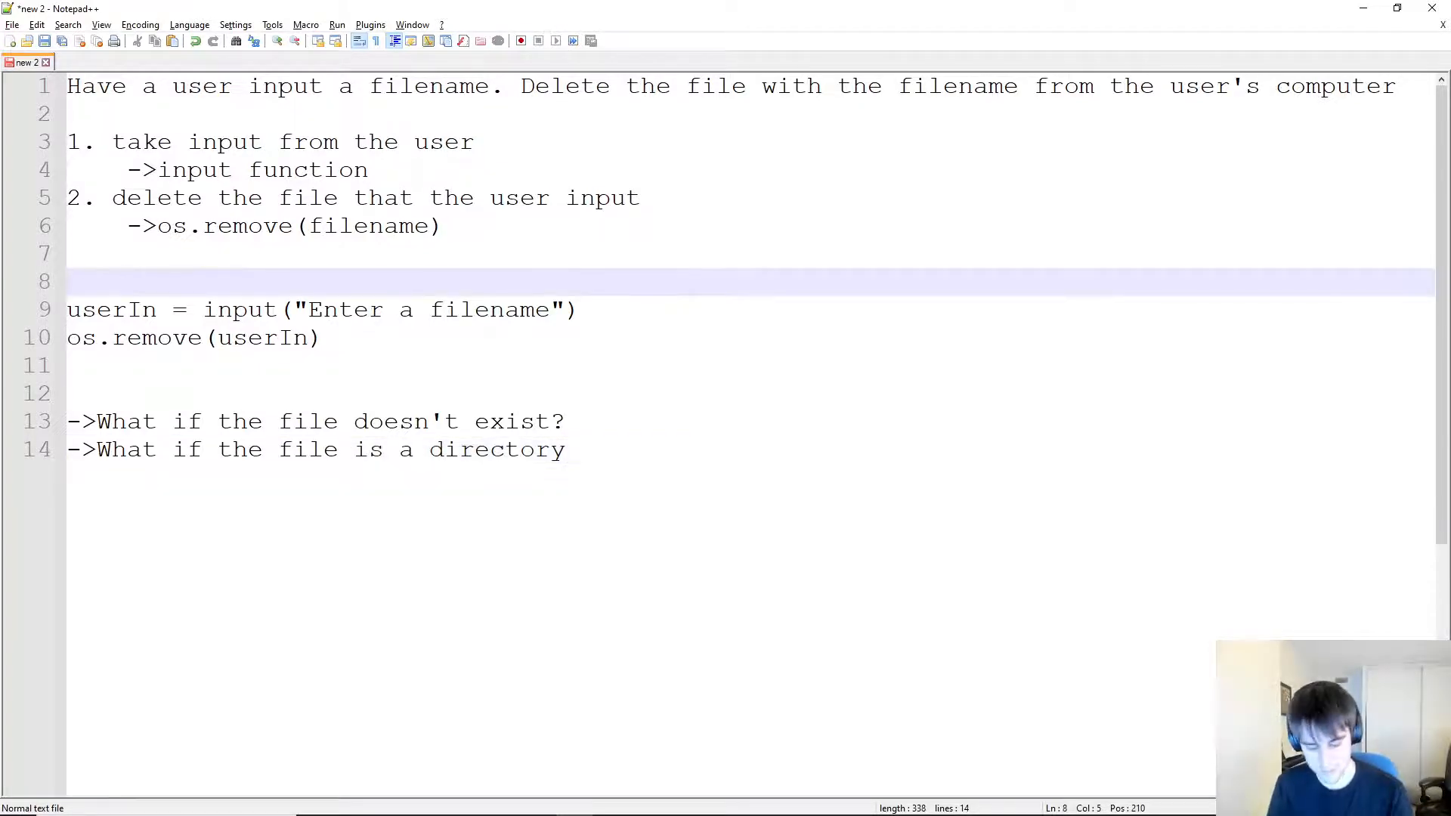
Wrap the code in try/except and print "An error occured!" in the except block.
text(try:)
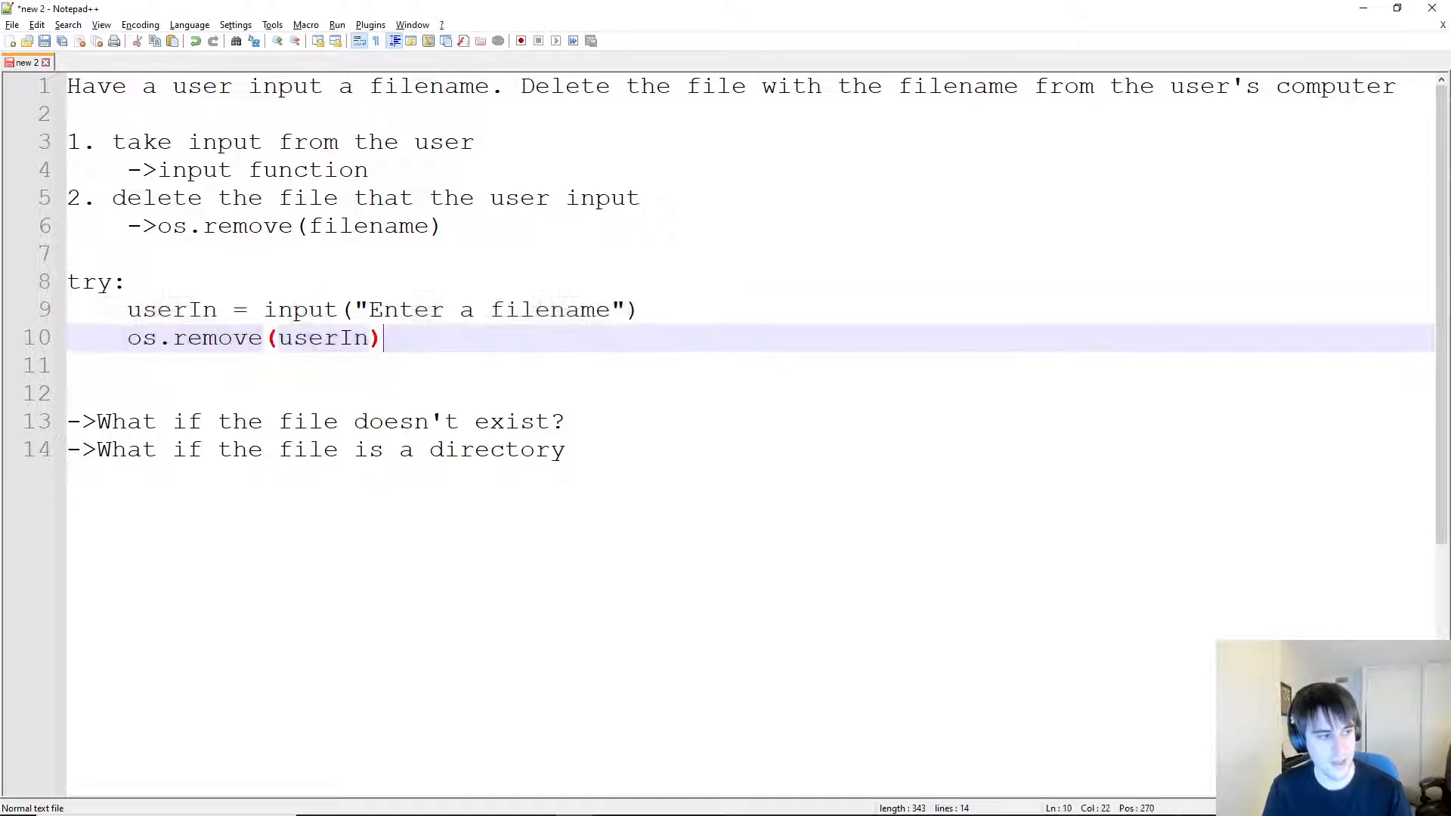
text(except:)
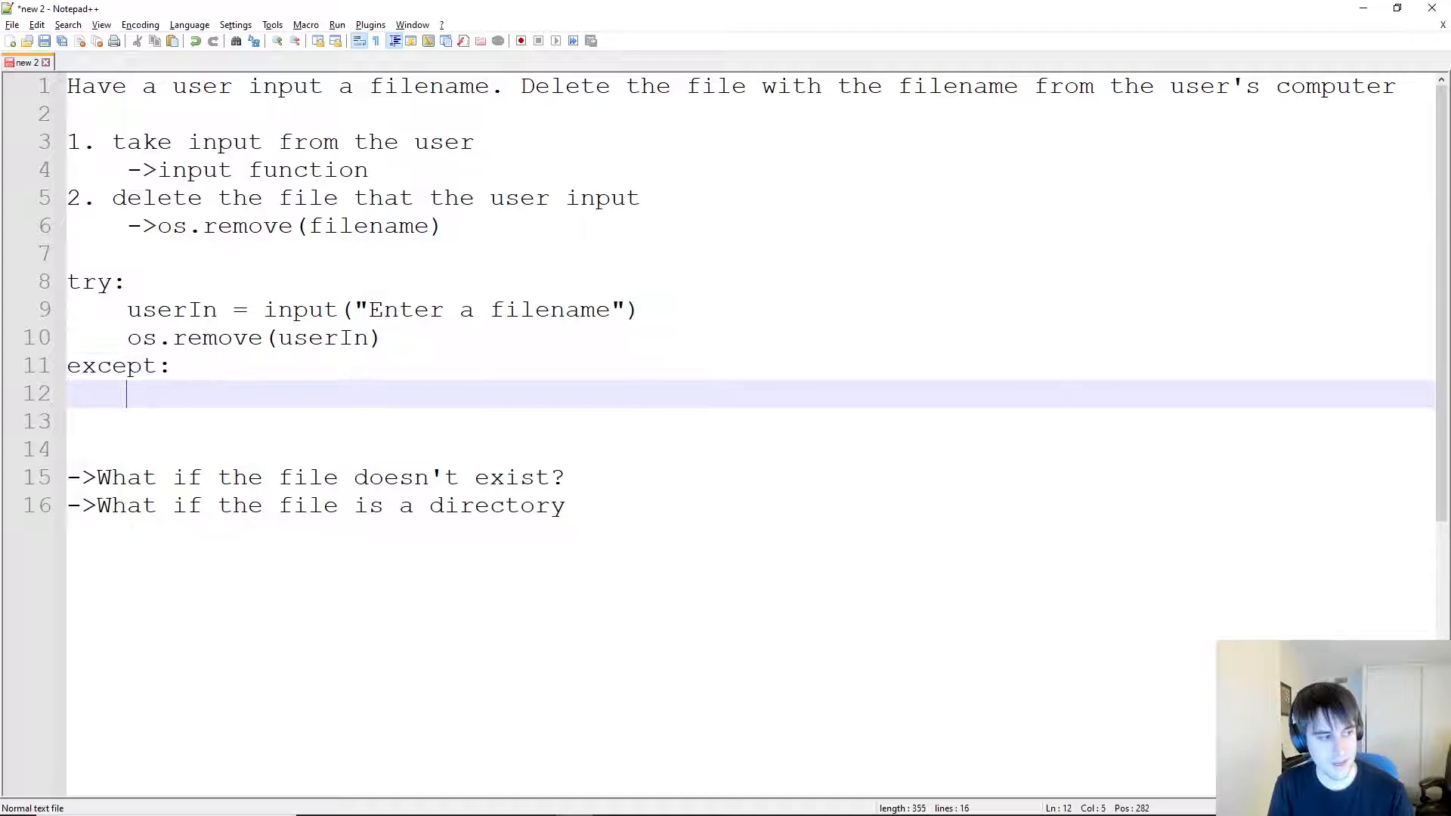
text(print(")
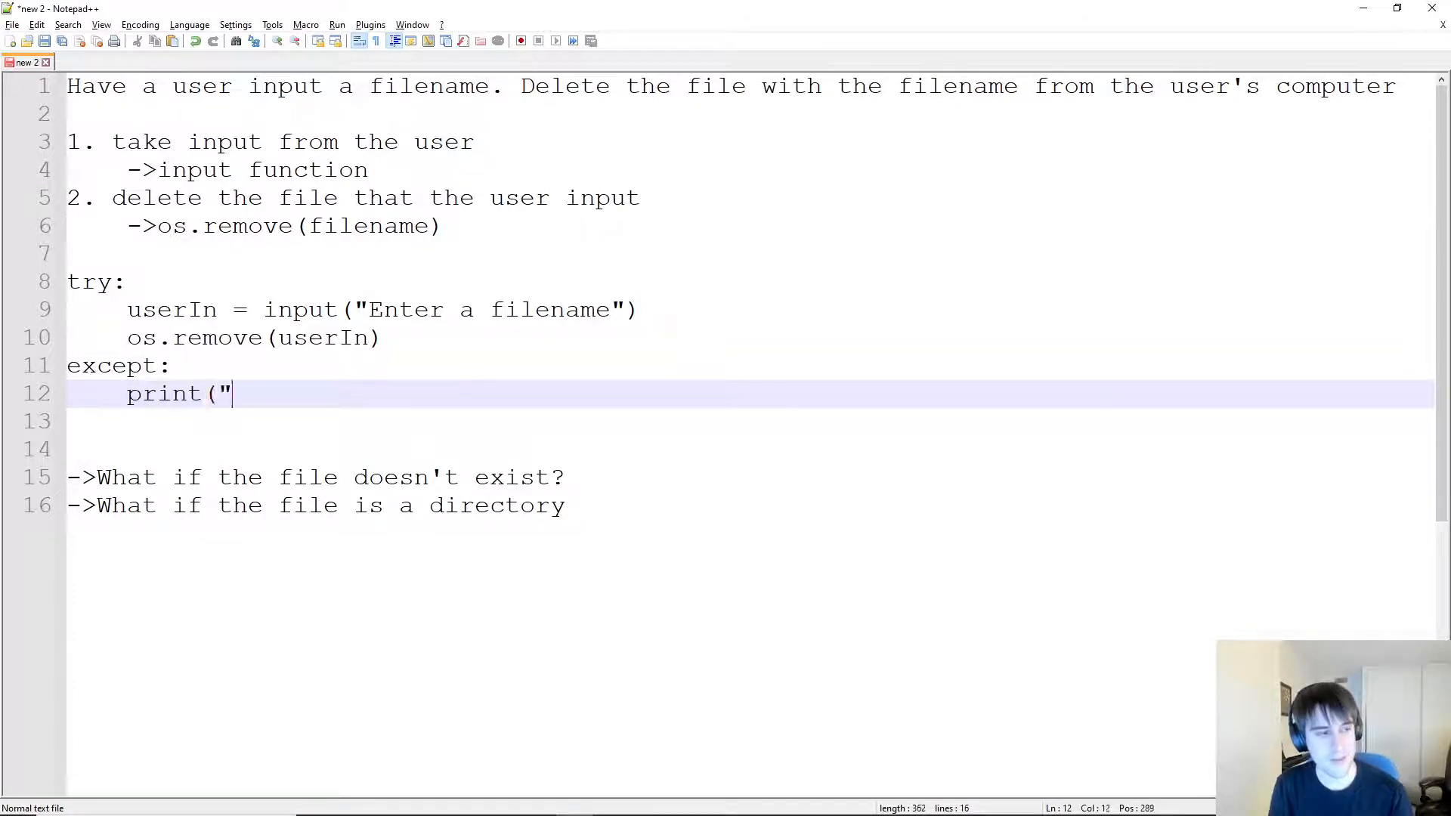
text(An error occur)
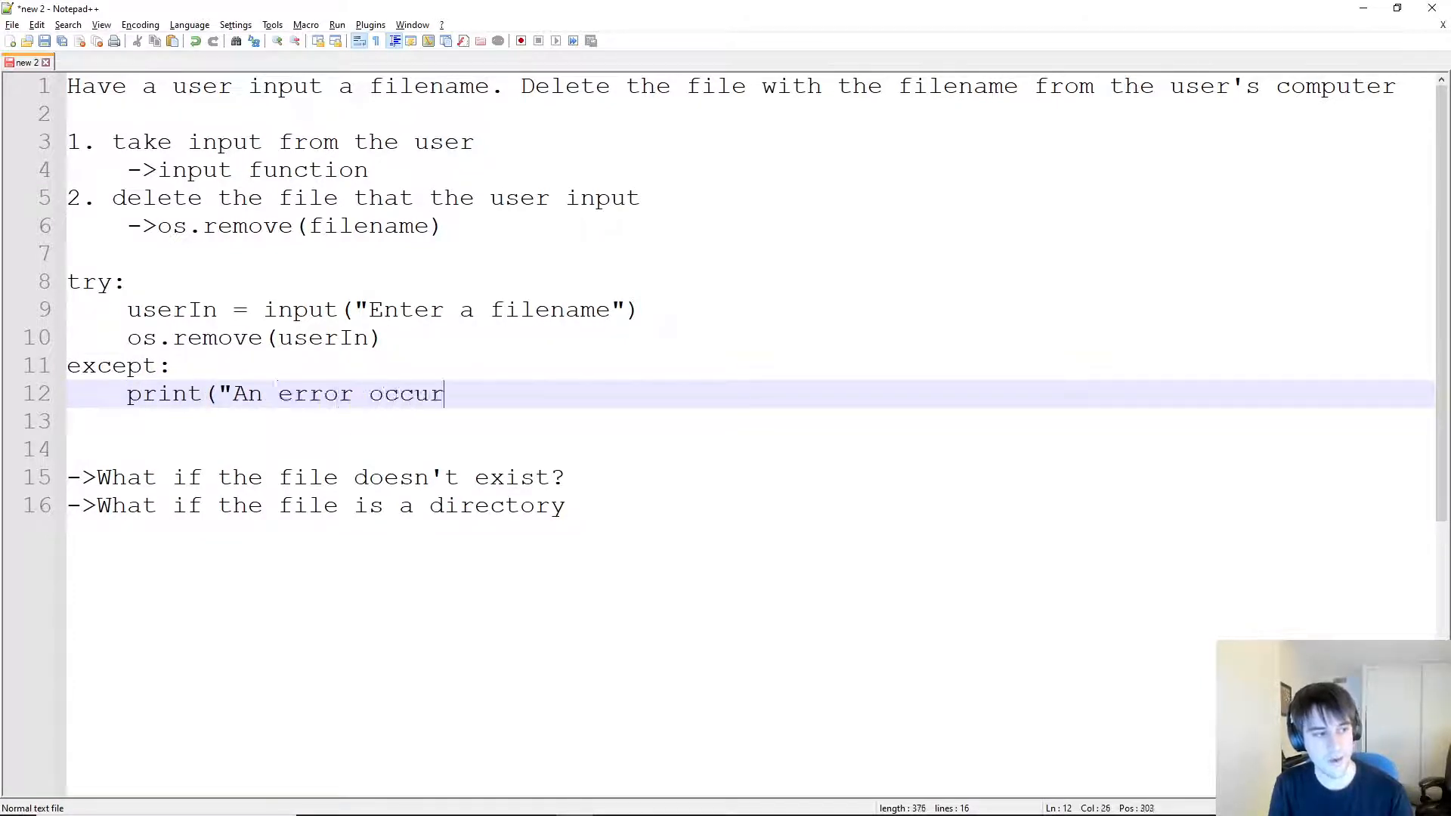
text(ed)
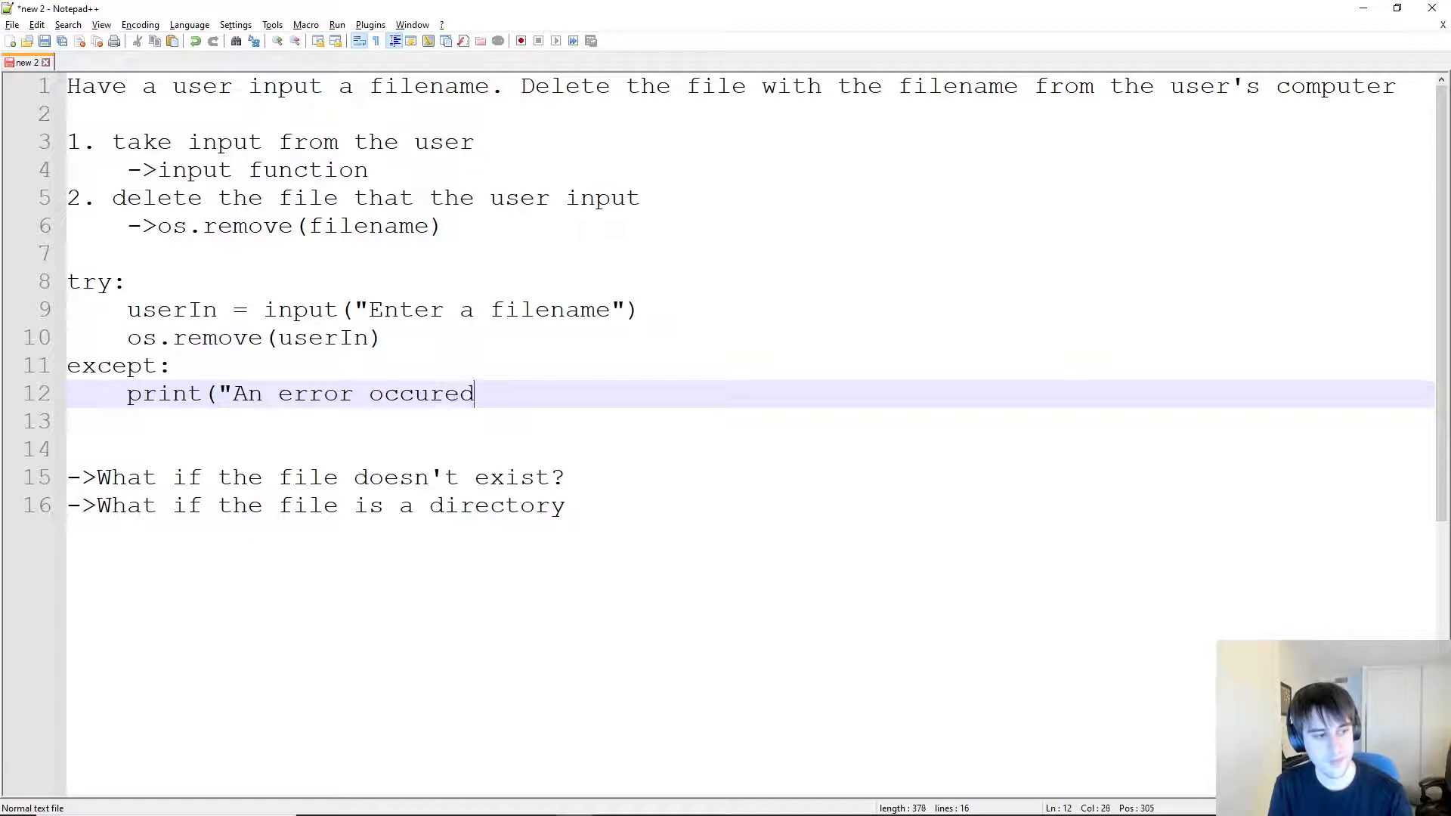
text(!"))
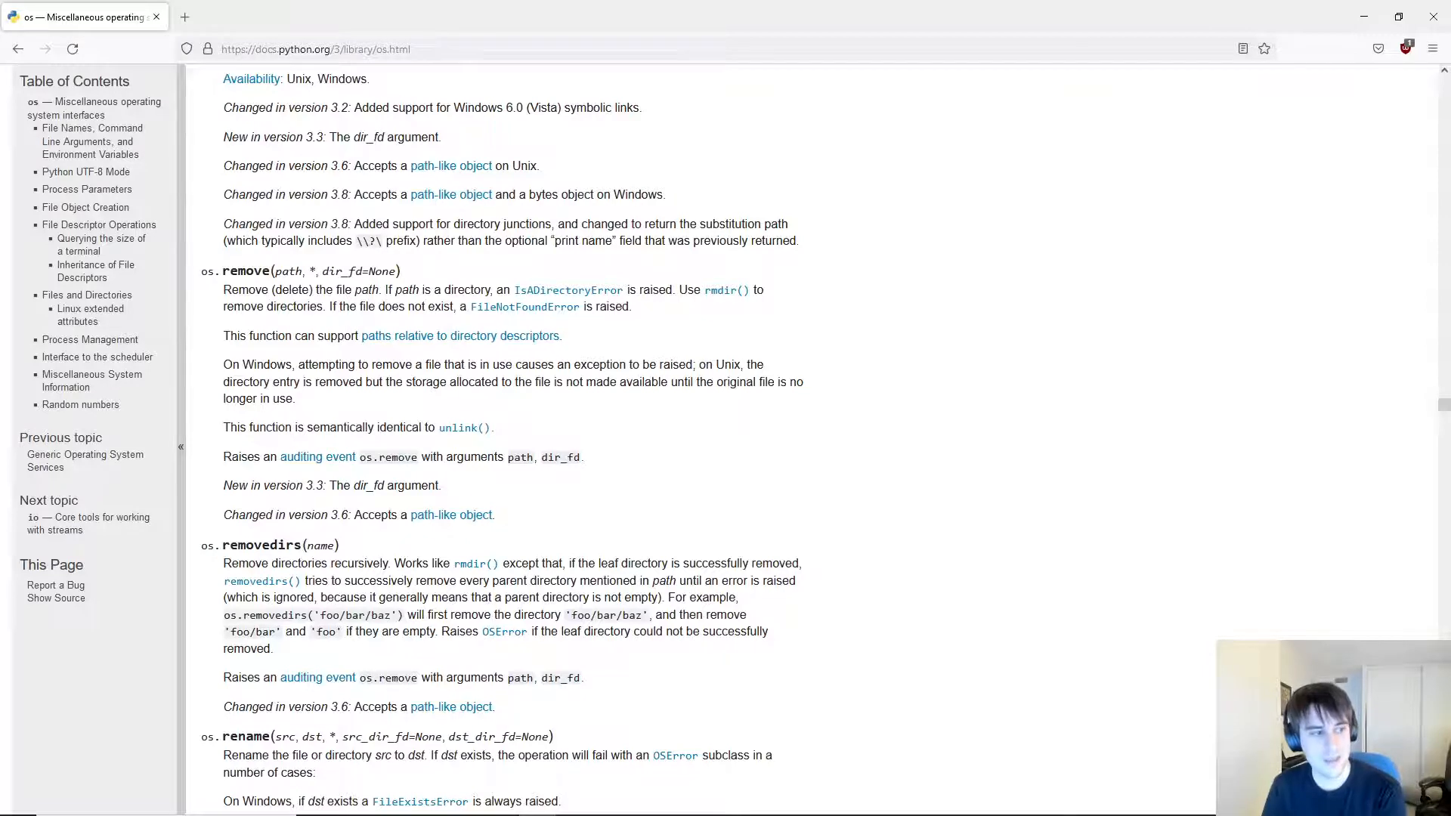
Review the os.remove documentation entry, then start a fresh browser tab.
right_click(324, 278)
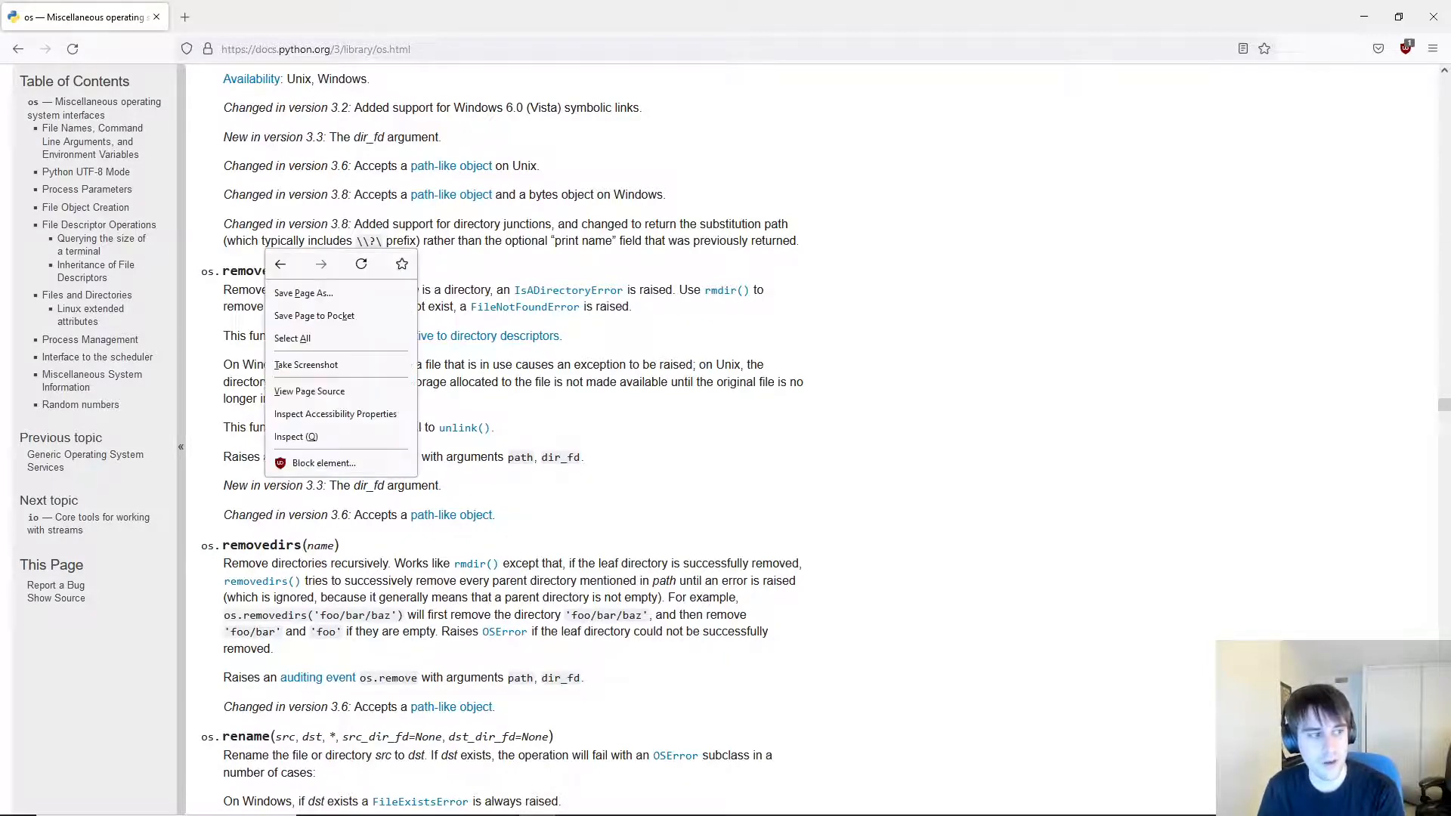
click(524, 306)
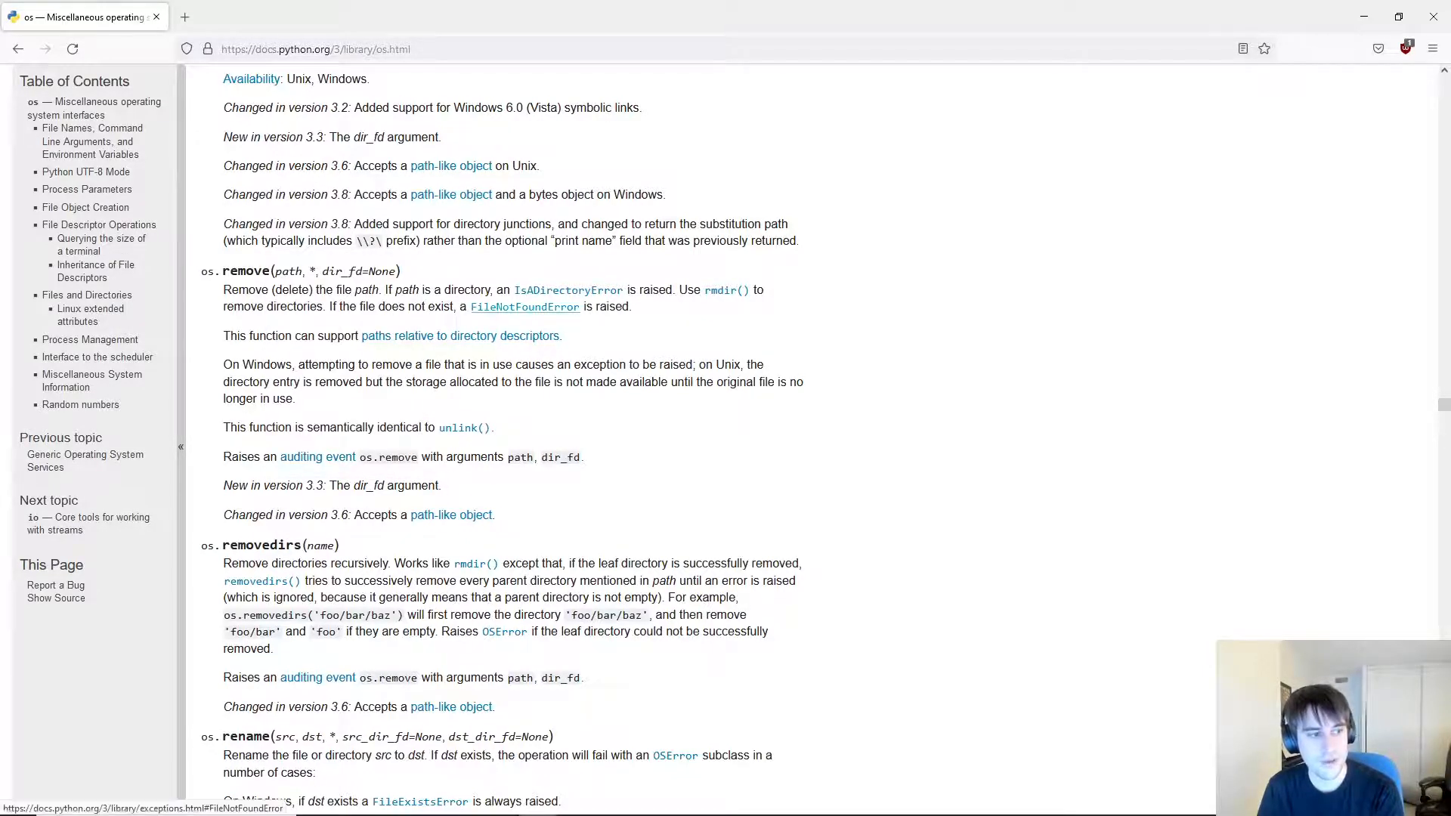
mouse_move(568, 291)
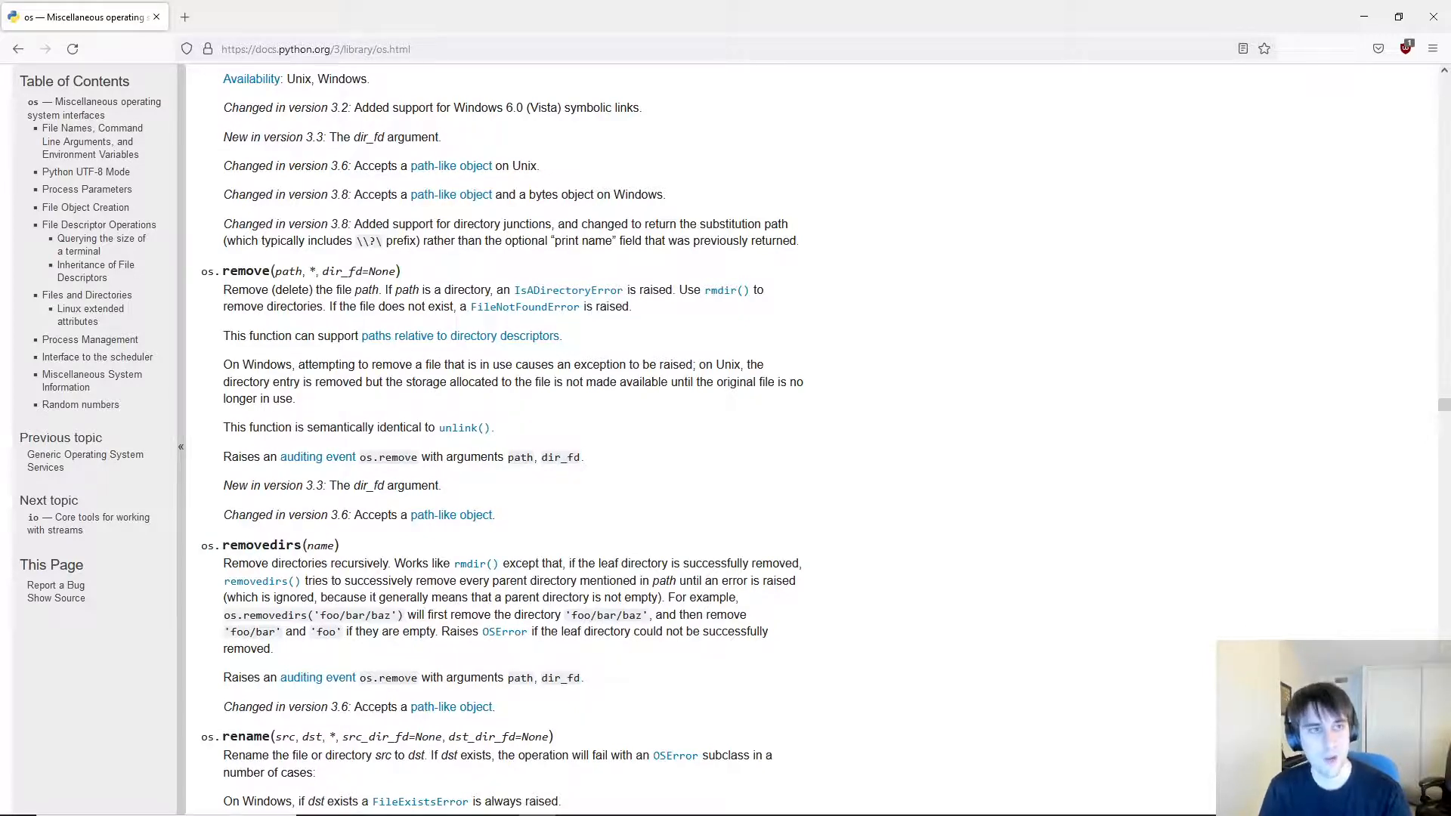
click(186, 16)
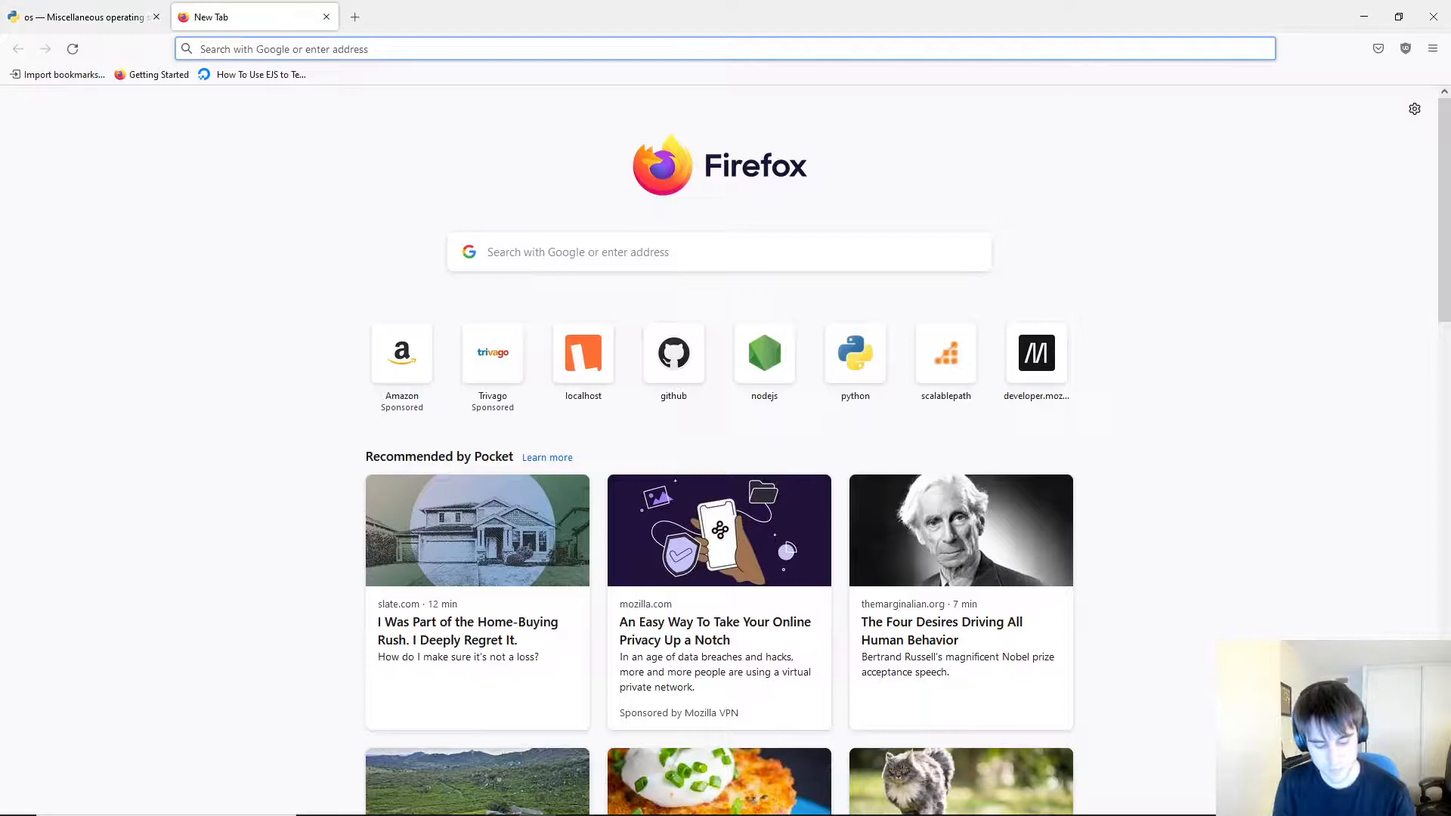
Search 'try except python' and go to the Python 'Errors and Exceptions' tutorial.
text(try except python)
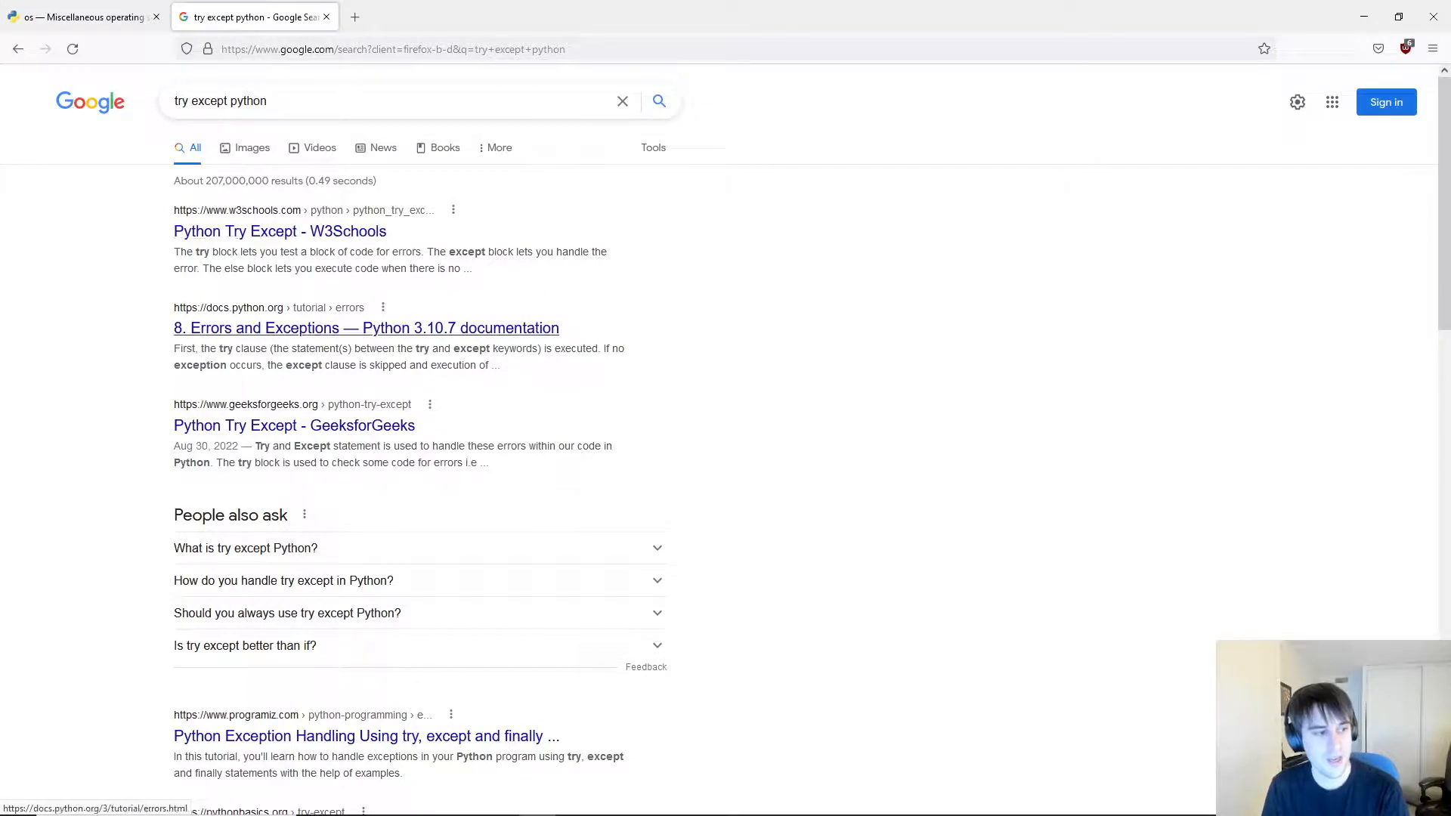
click(366, 328)
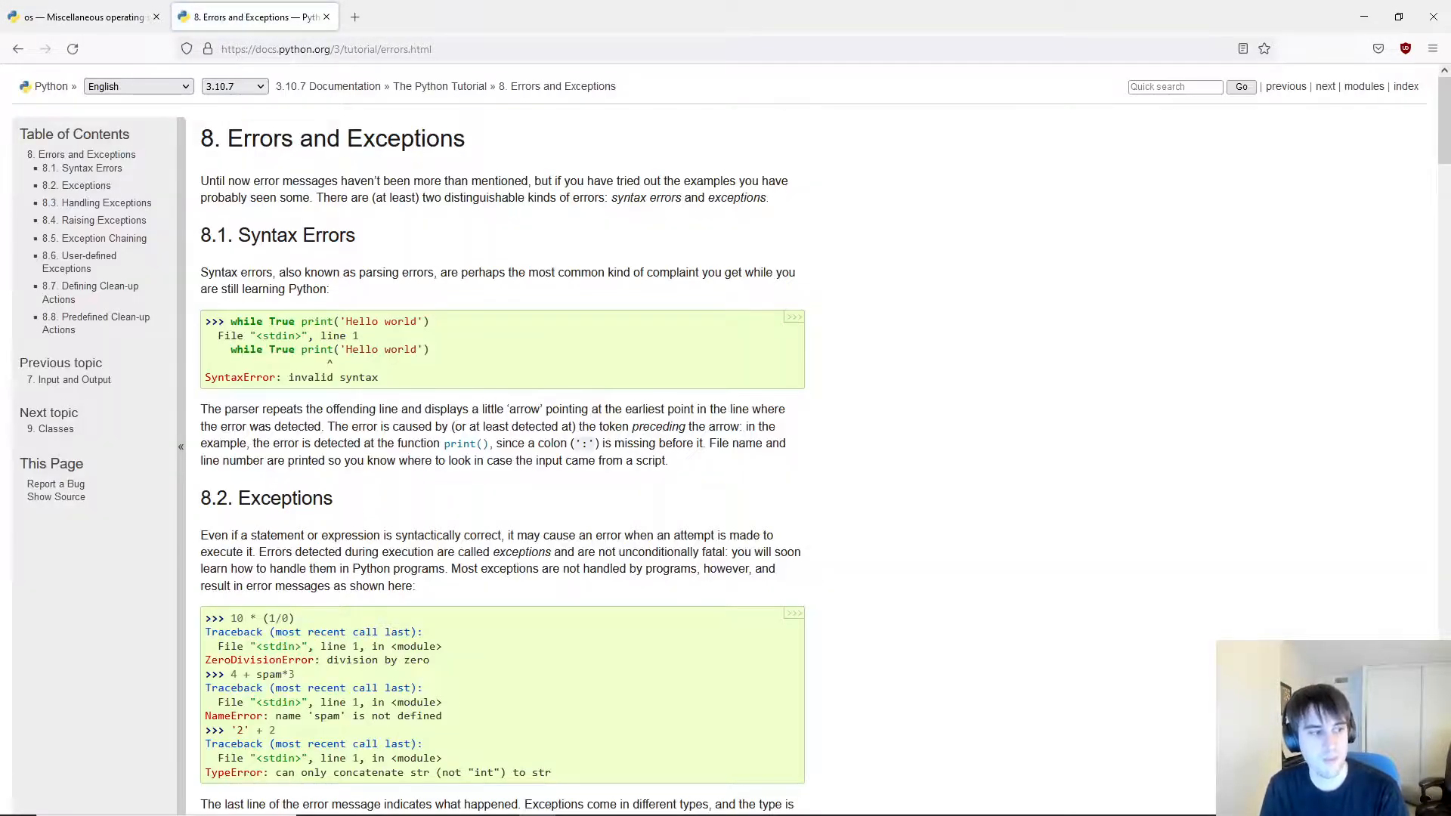
Scroll to section 8.3 Handling Exceptions and its multiple except clause examples.
scroll(down, 3)
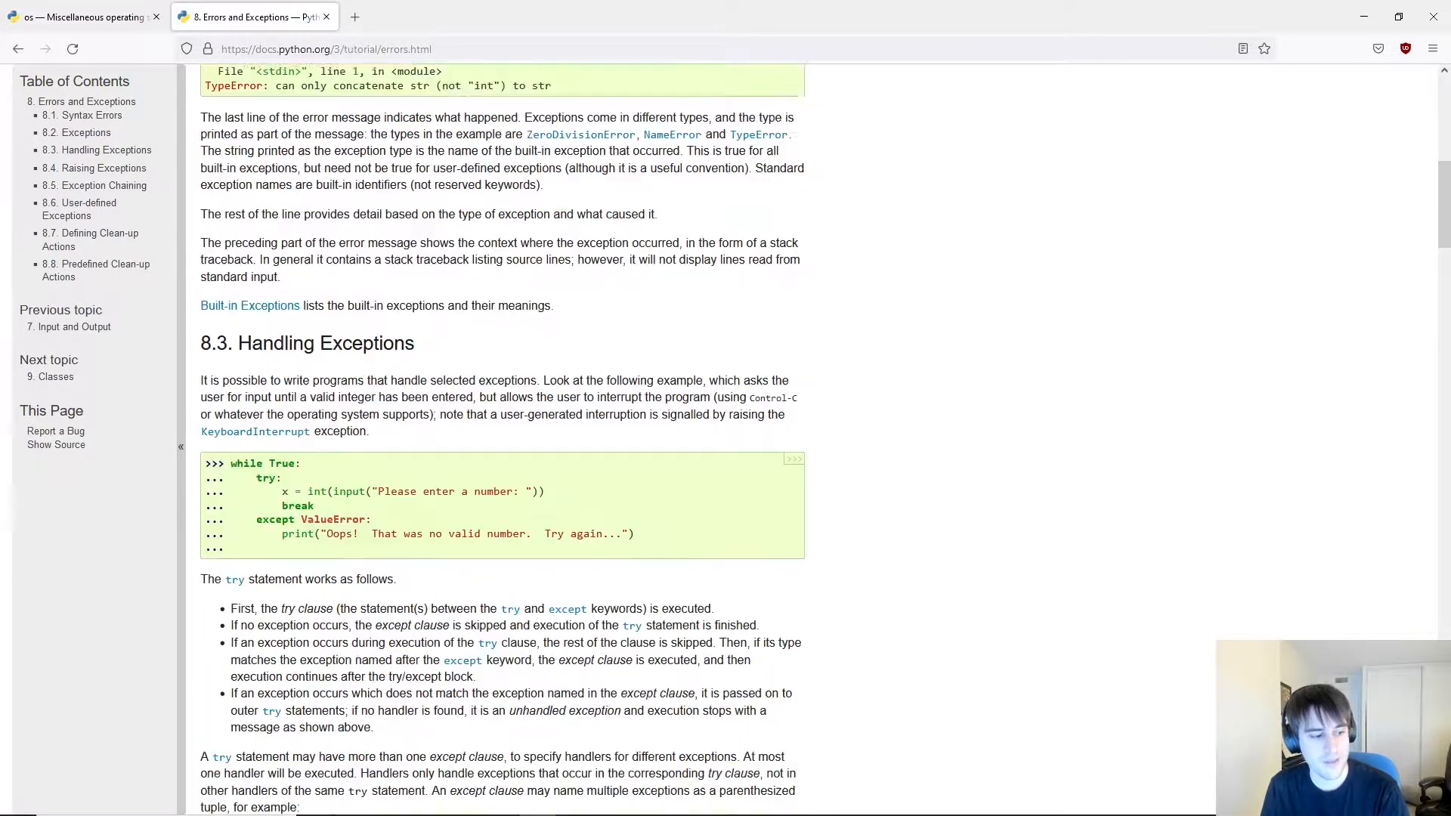
scroll(down, 3)
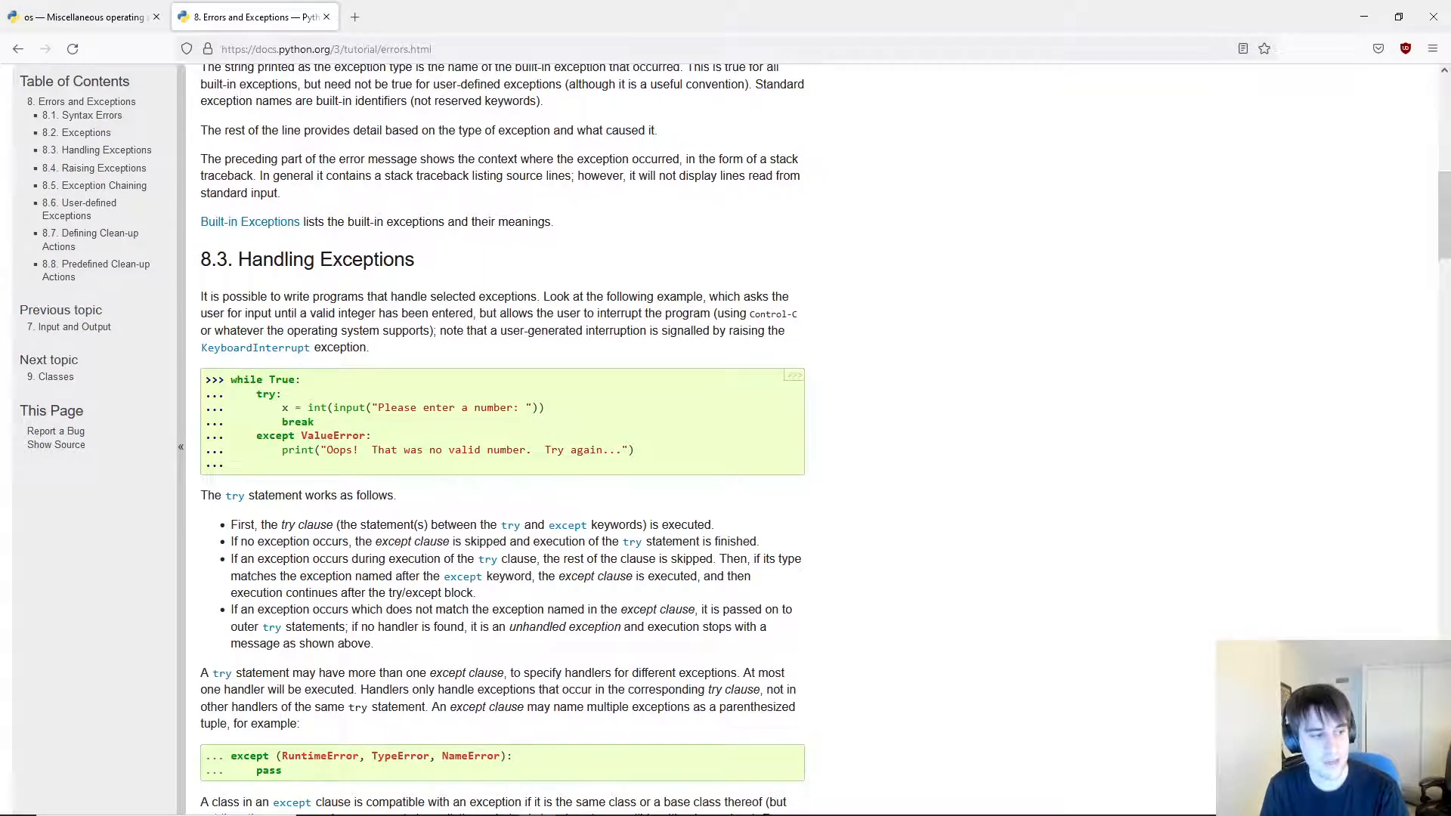
scroll(down, 3)
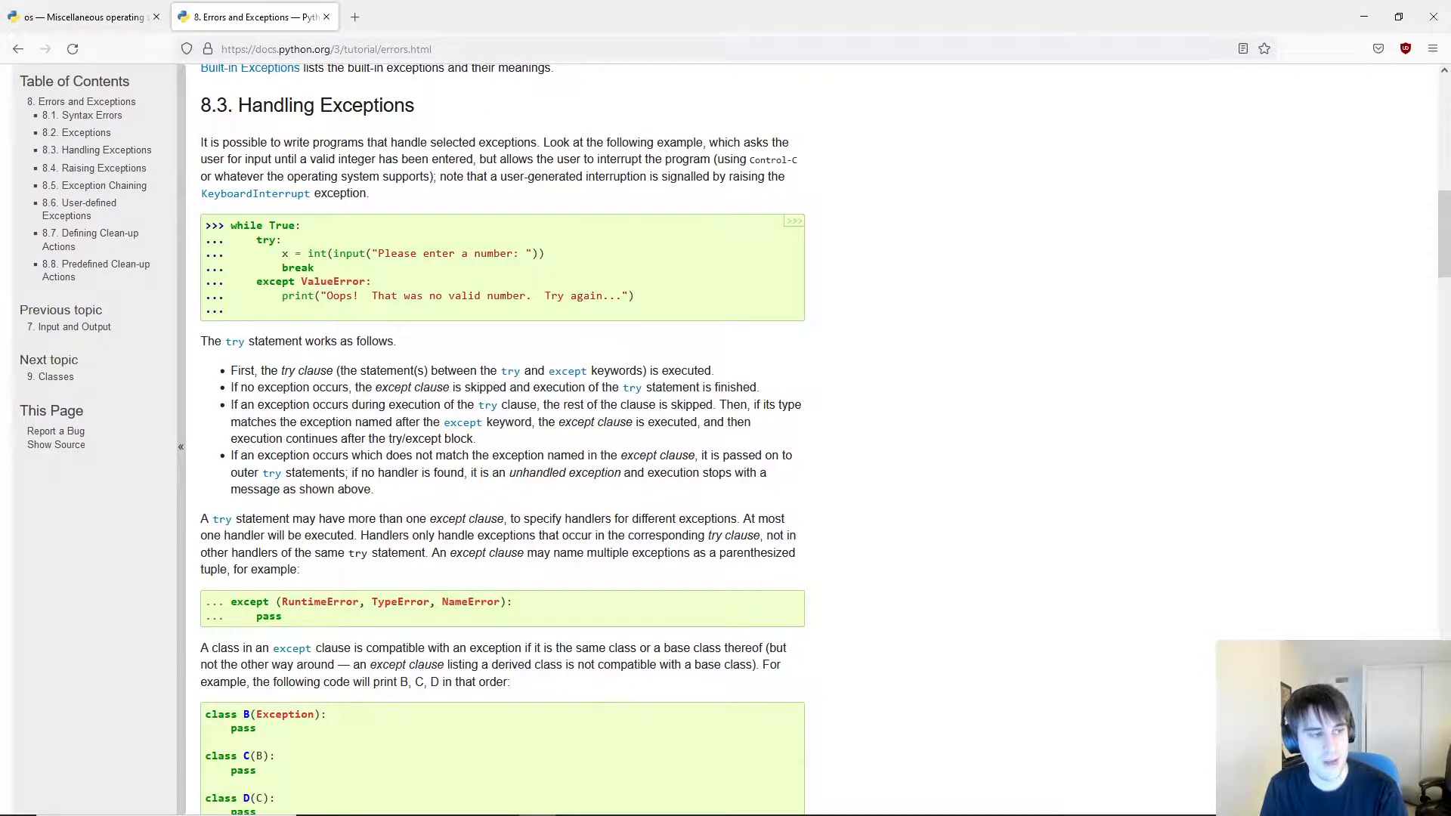
scroll(down, 3)
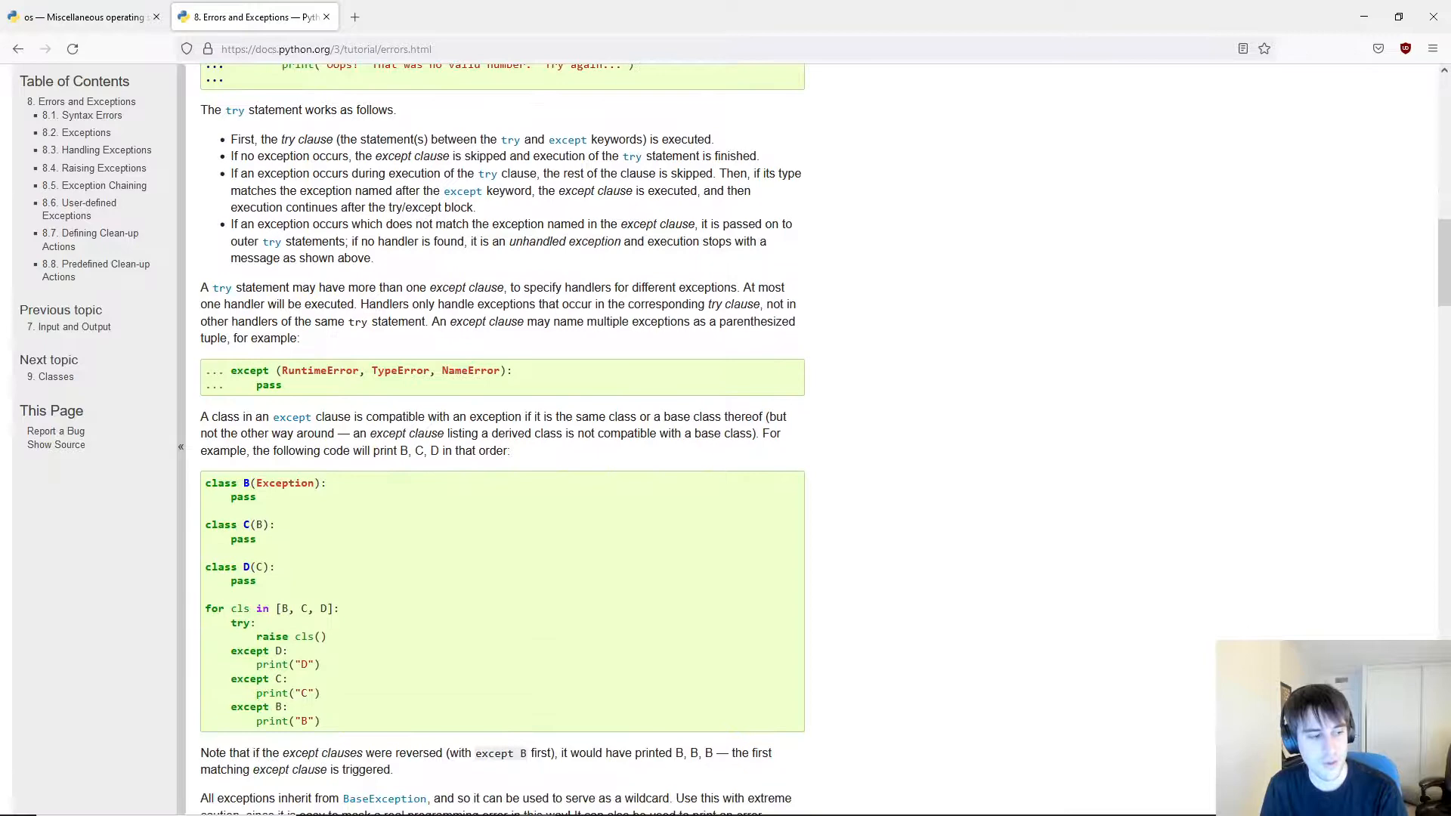
scroll(down, 3)
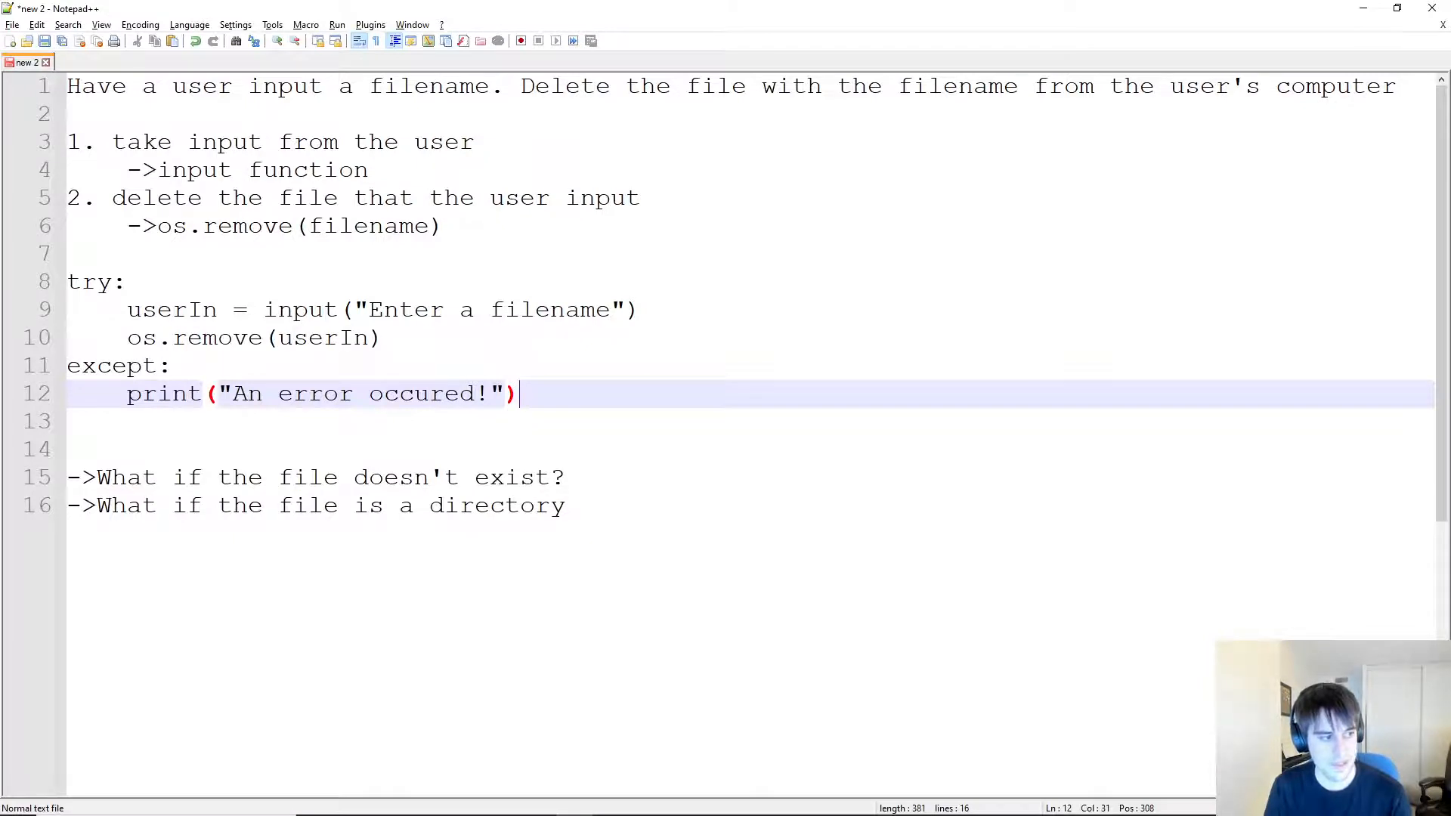
Catch IsADirectoryError printing "File provided is a directory!", and begin a second except clause.
text(IsADirectoryError)
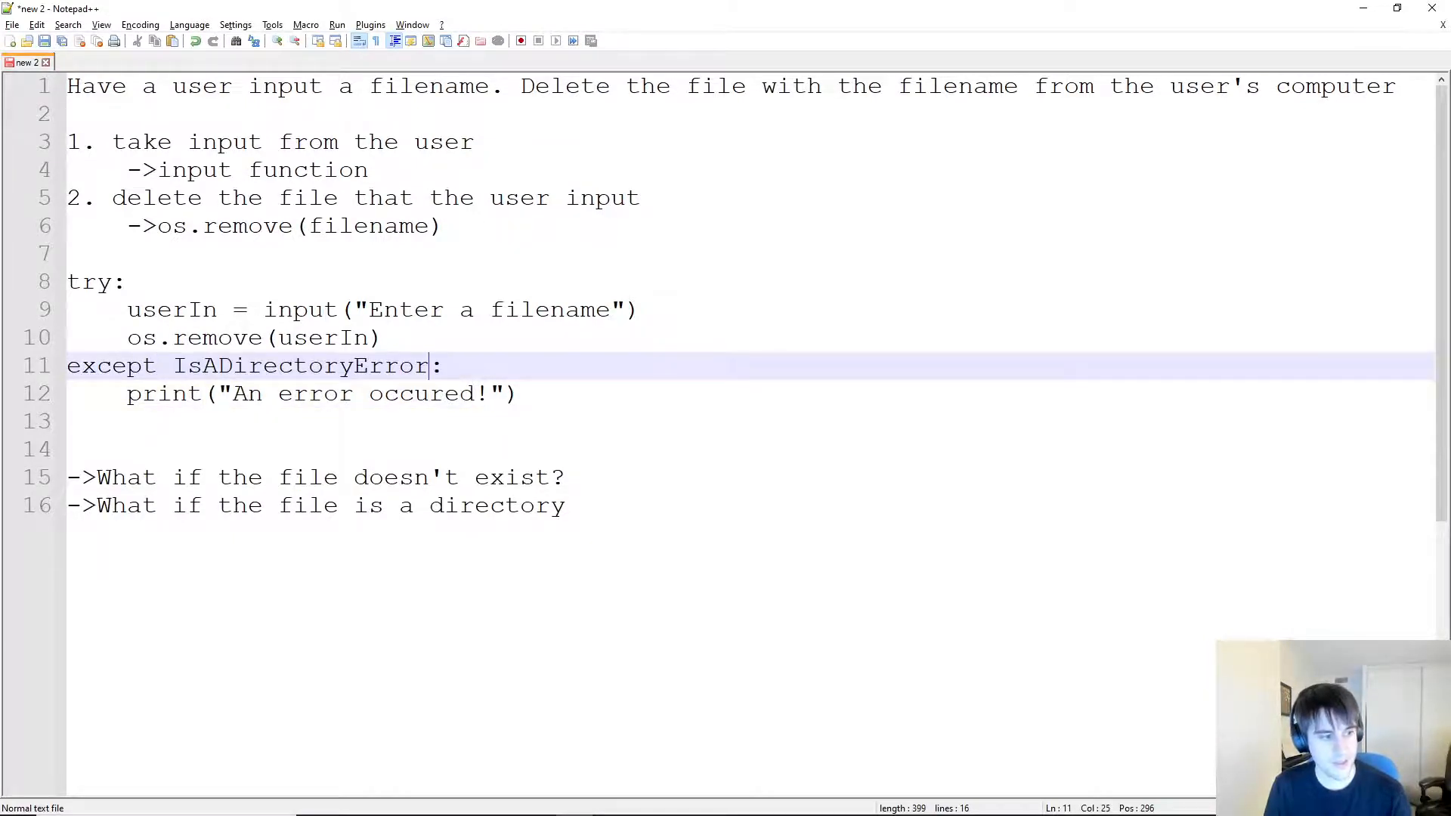
text(File"))
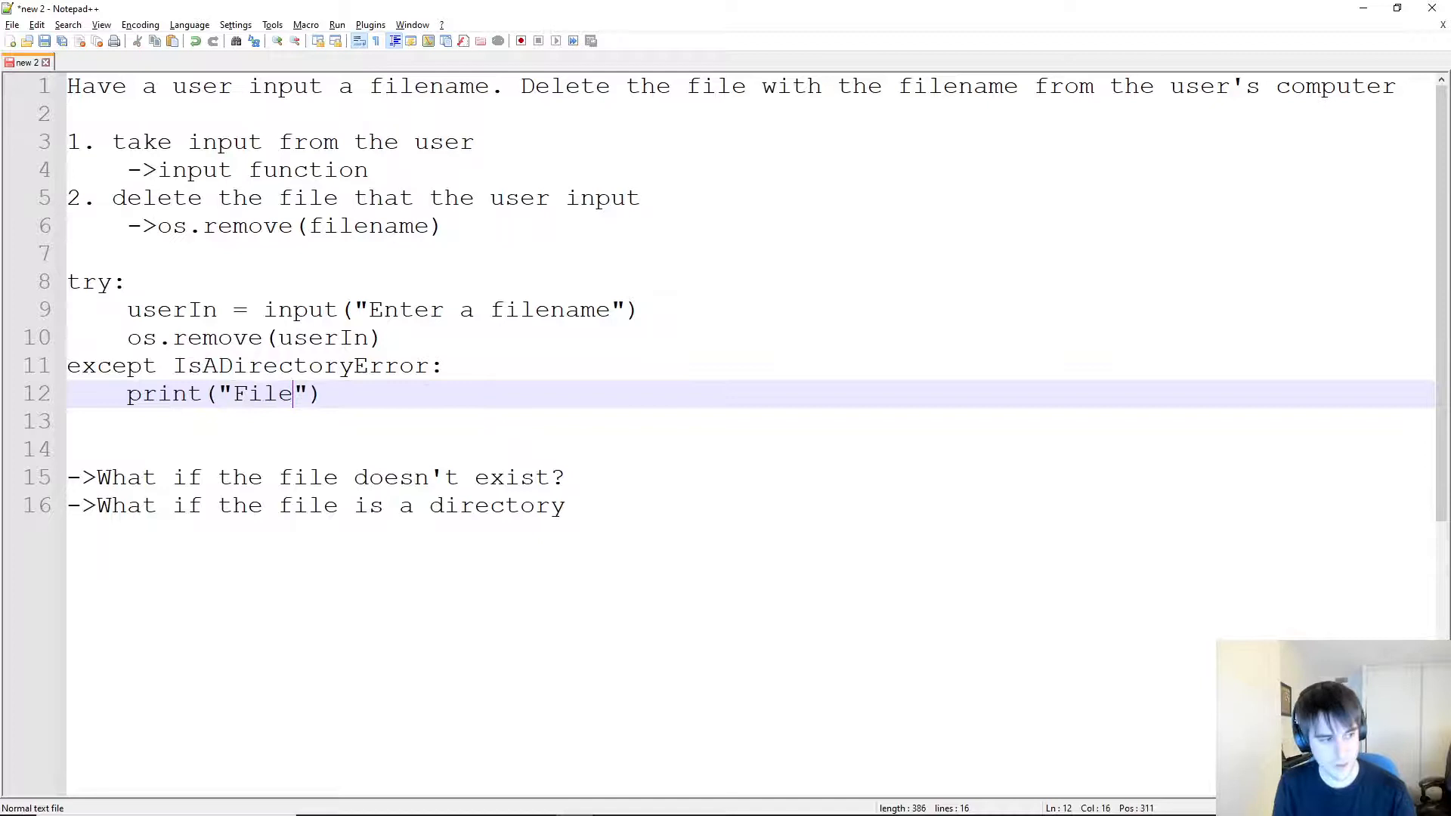
text(provided is a directory!)
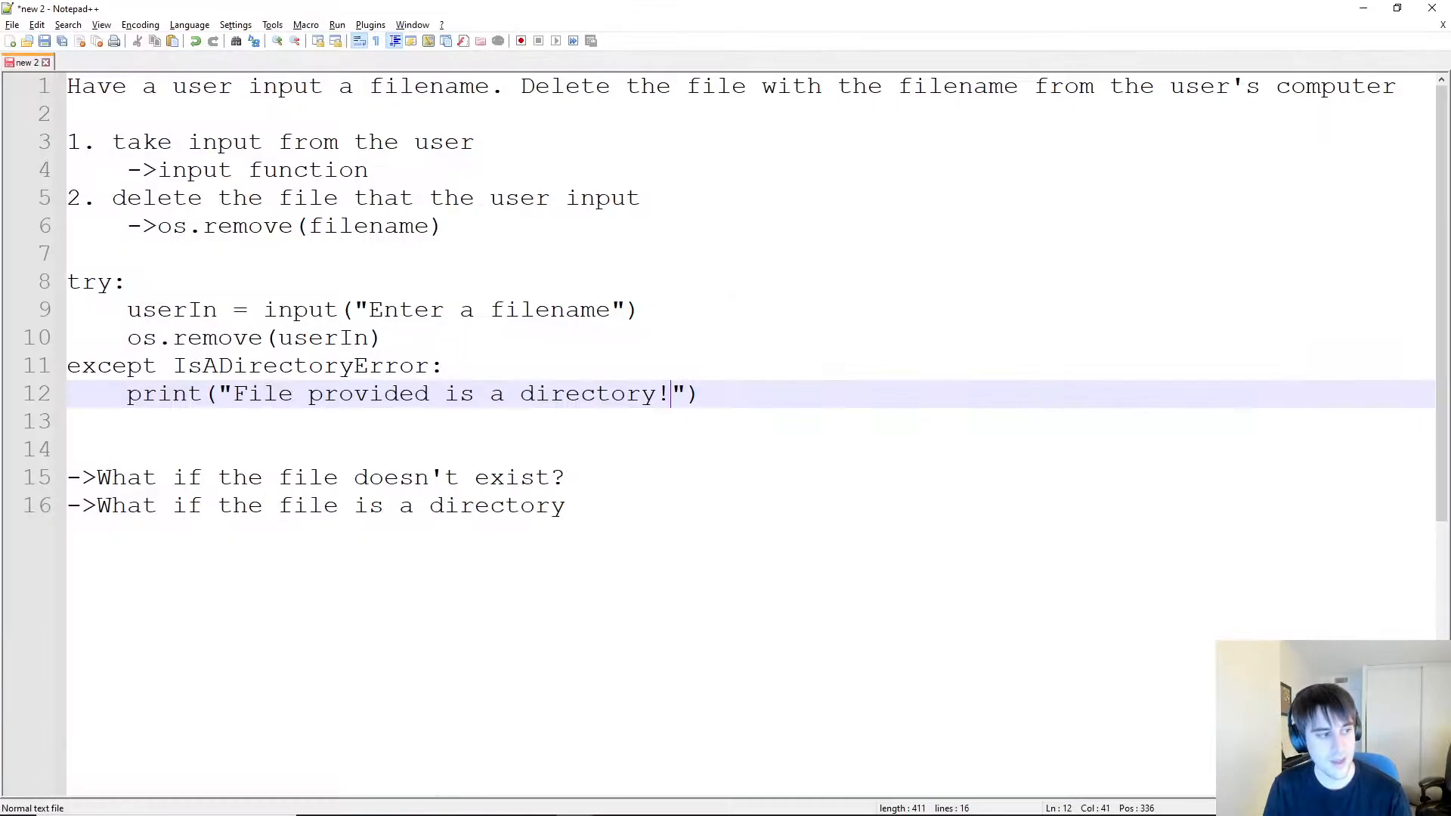
key(Enter)
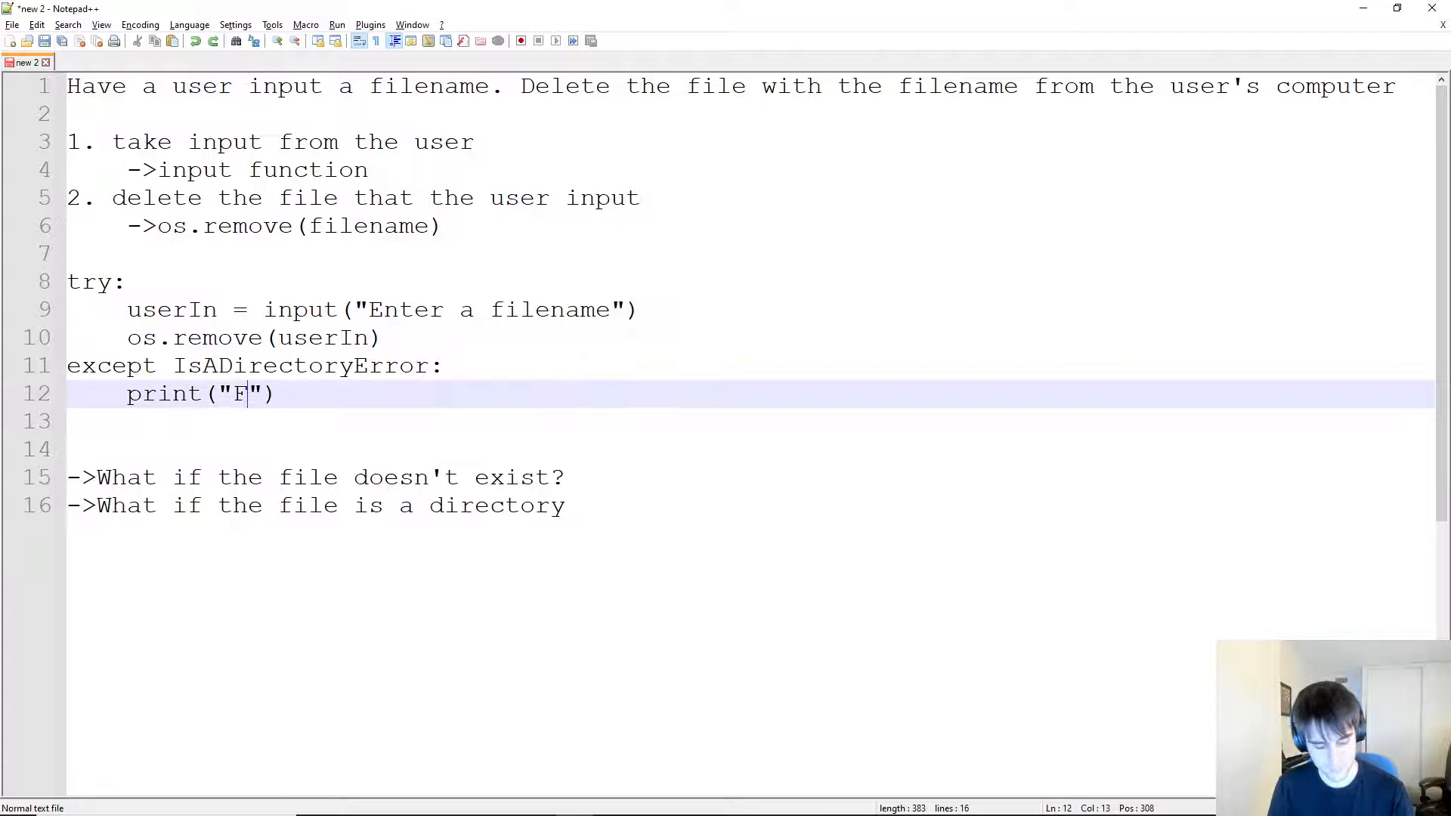
text(ile provided is a directory!)
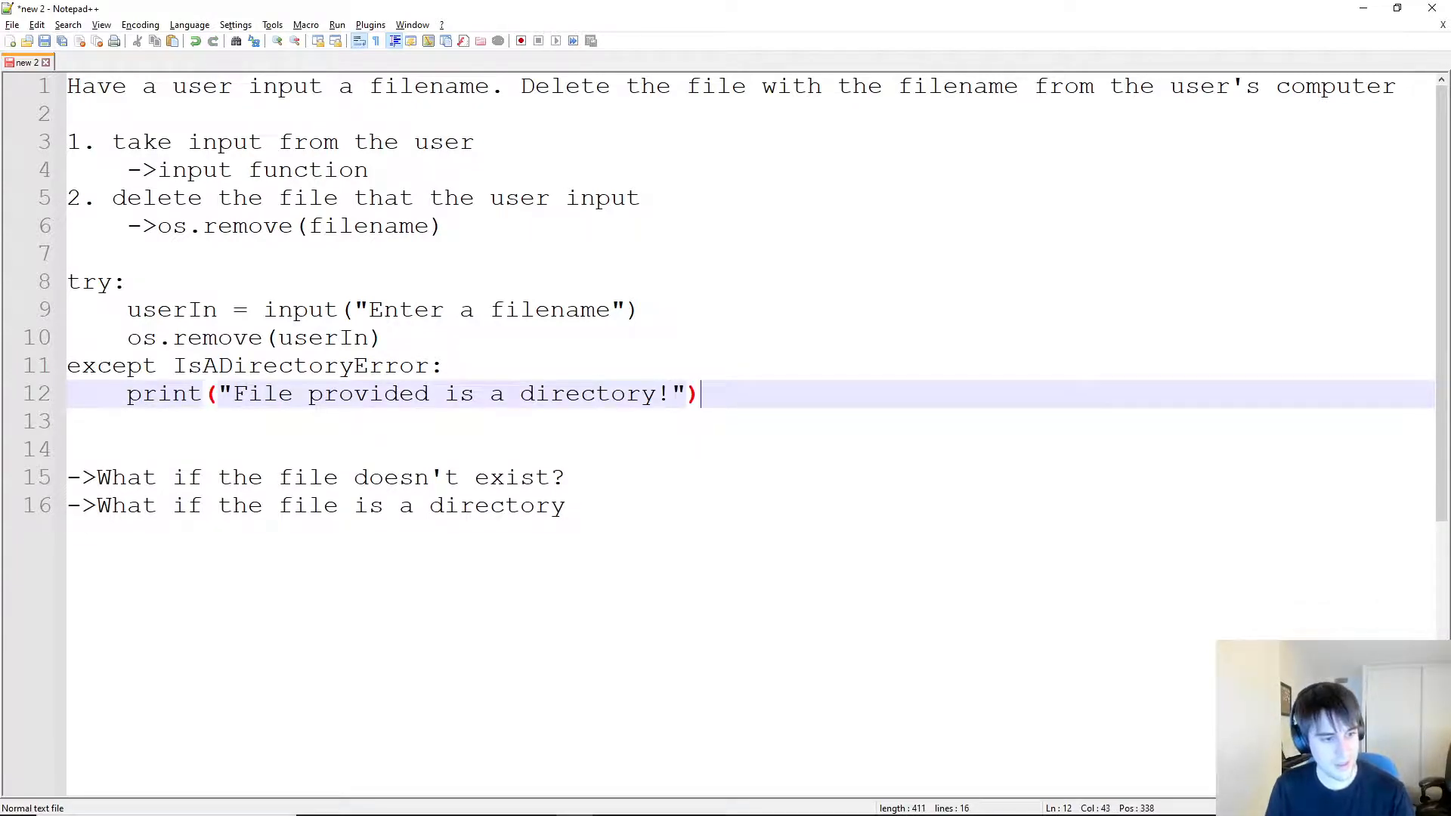
text(except FileNotFoundError:)
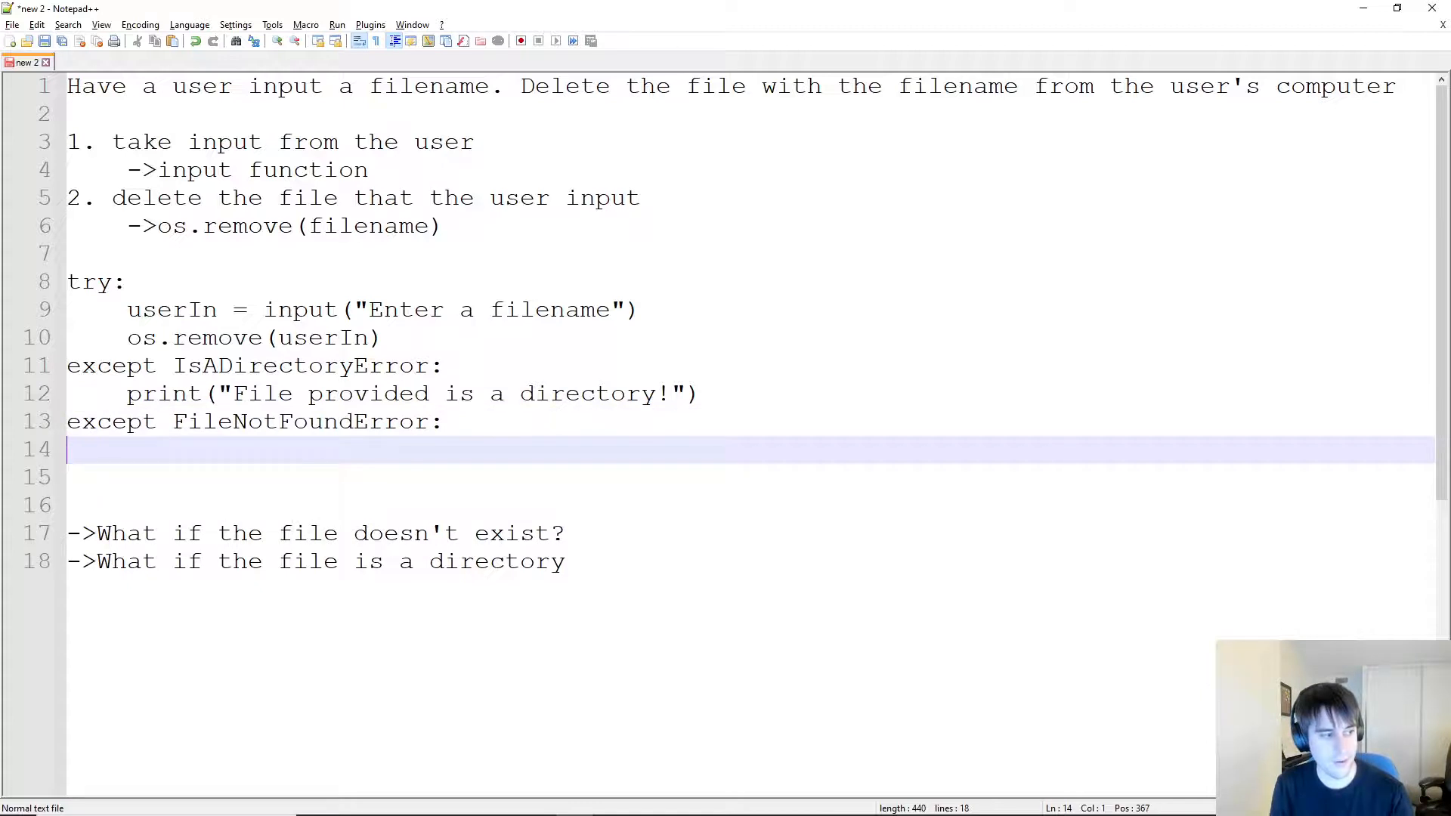
Write print("File was not found") under the FileNotFoundError handler.
text(print("File)
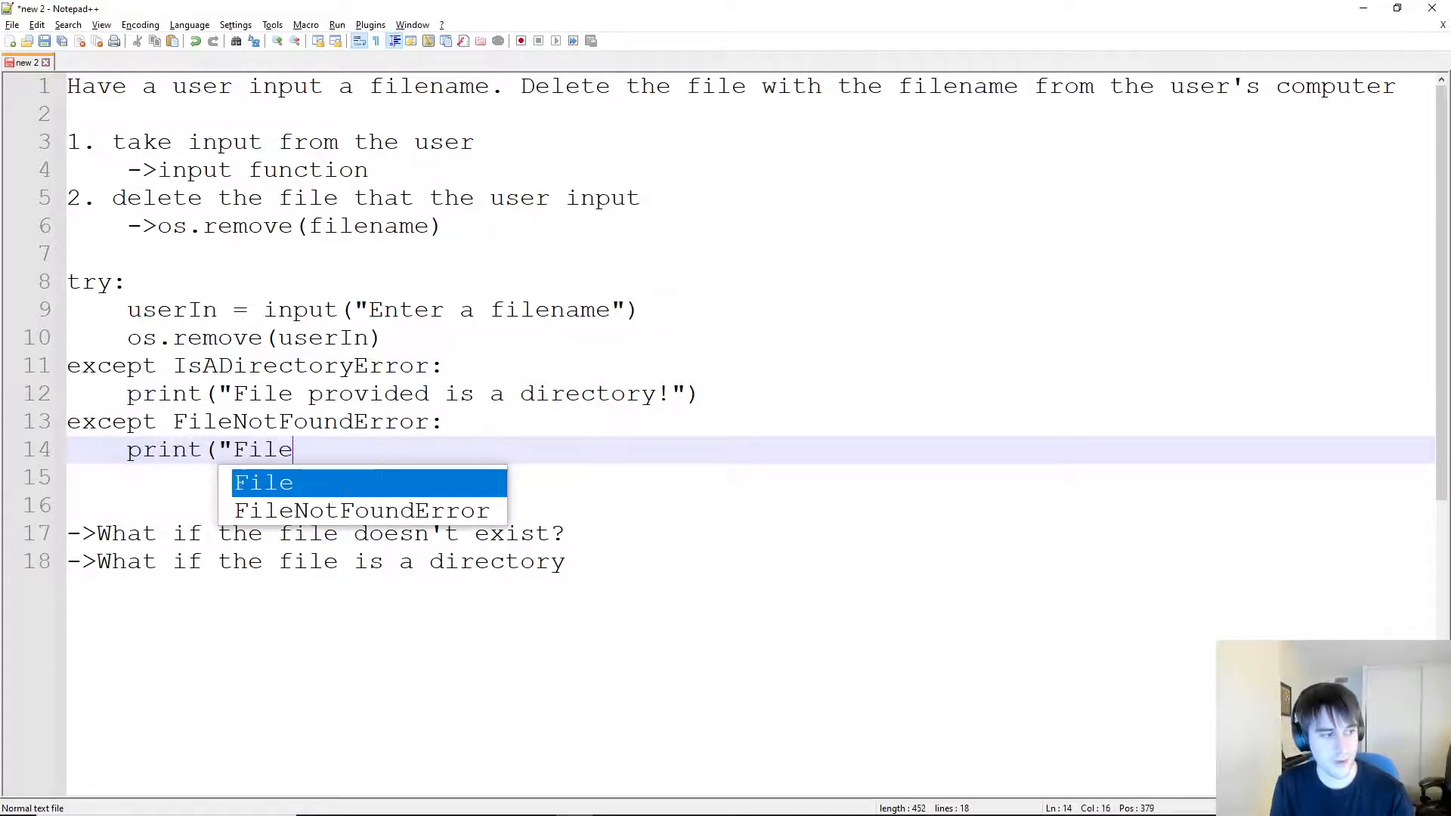
text(was not)
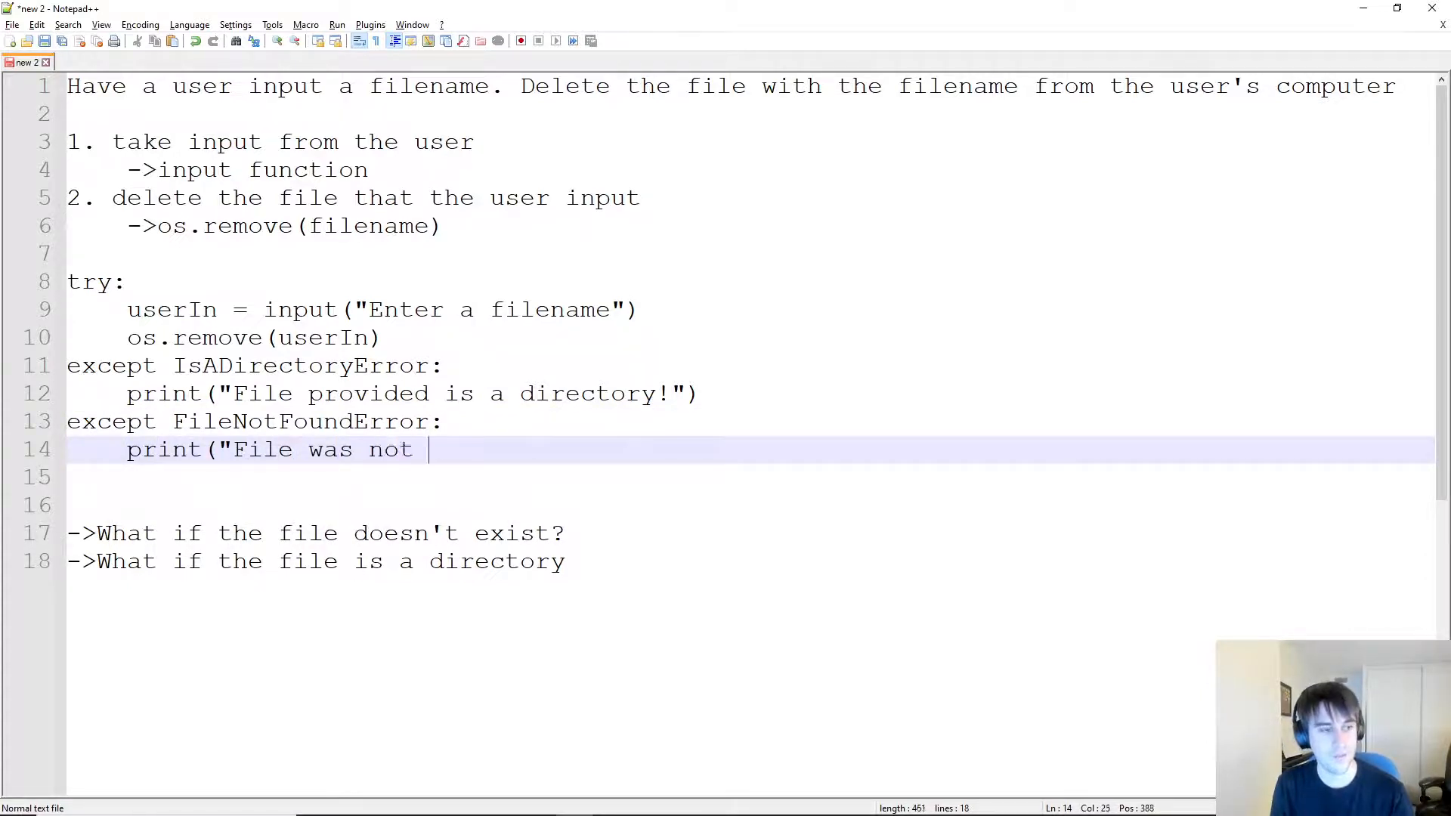
text(found"))
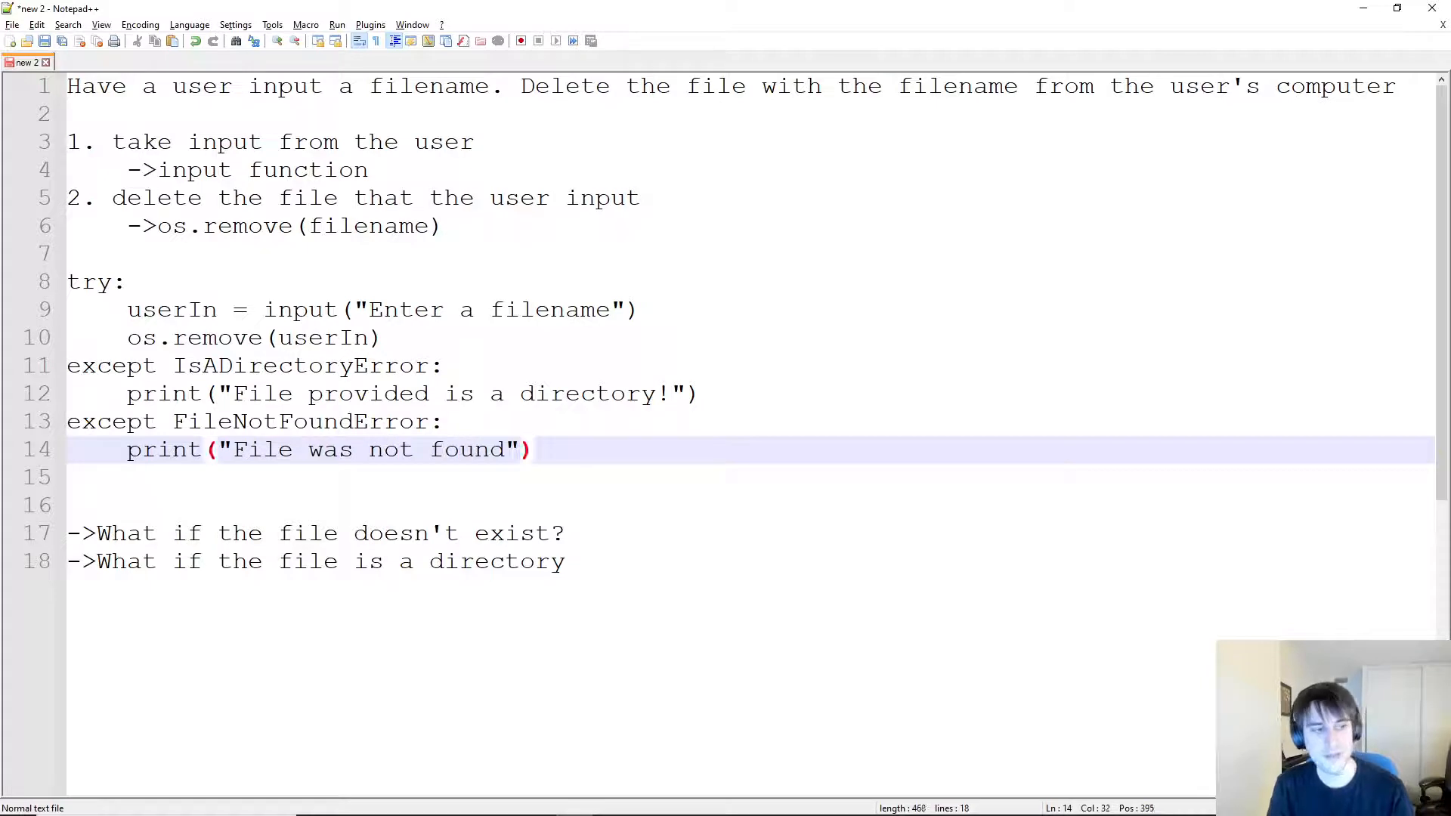